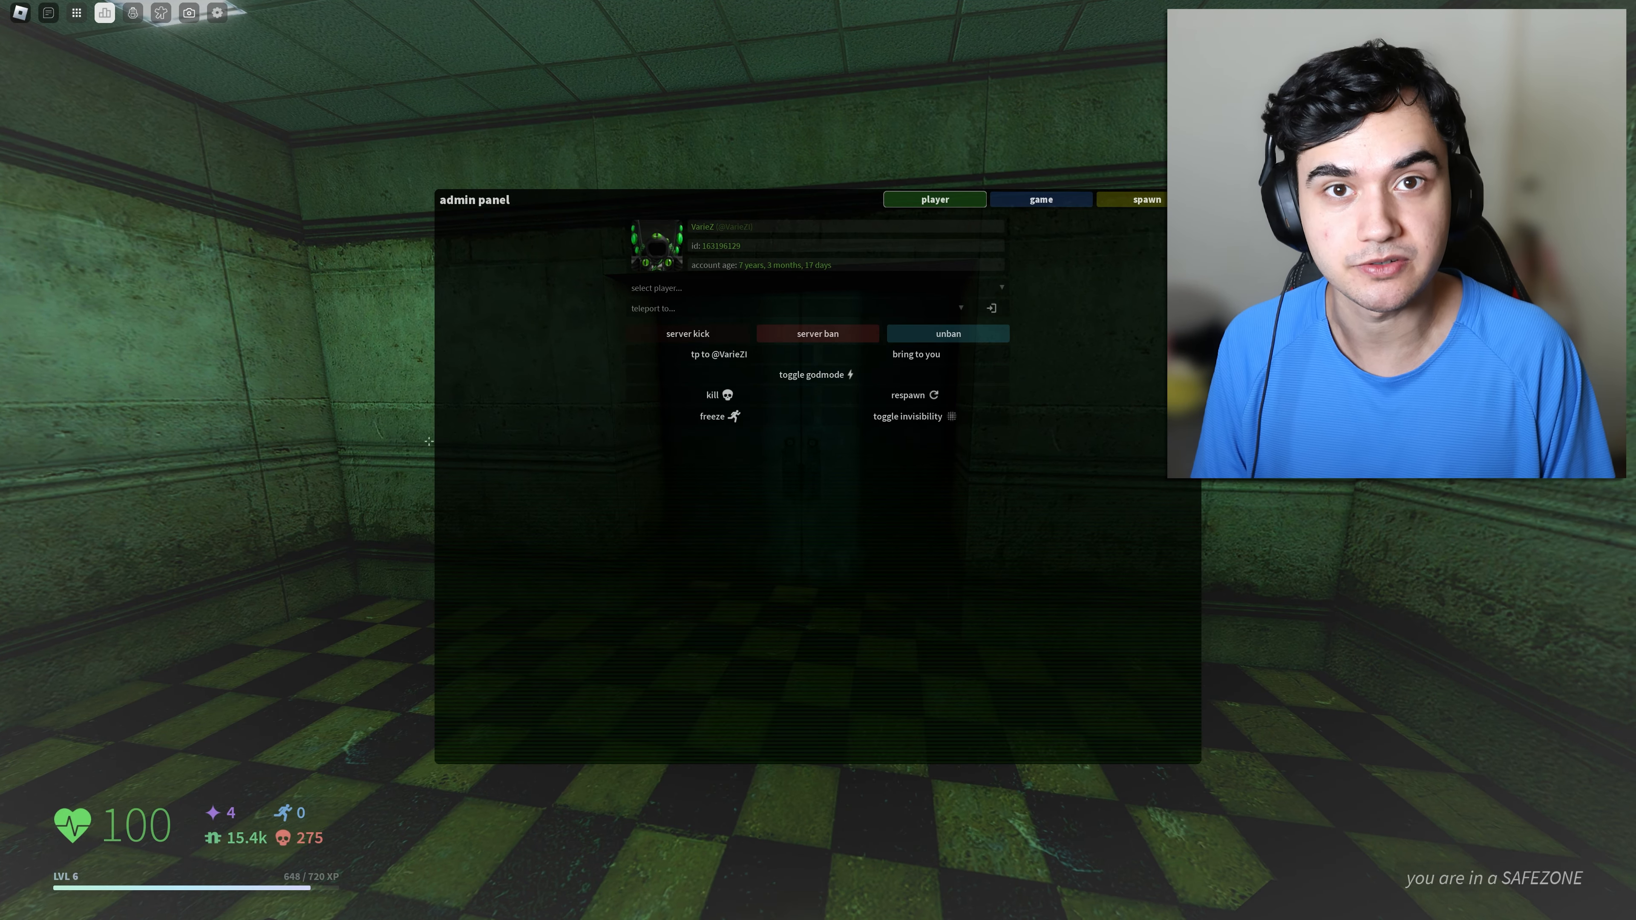
- Leave the Roblox game window for the browser showing the Ramiel wiki article
{"action": "left_click", "coordinate": [1131, 200]}
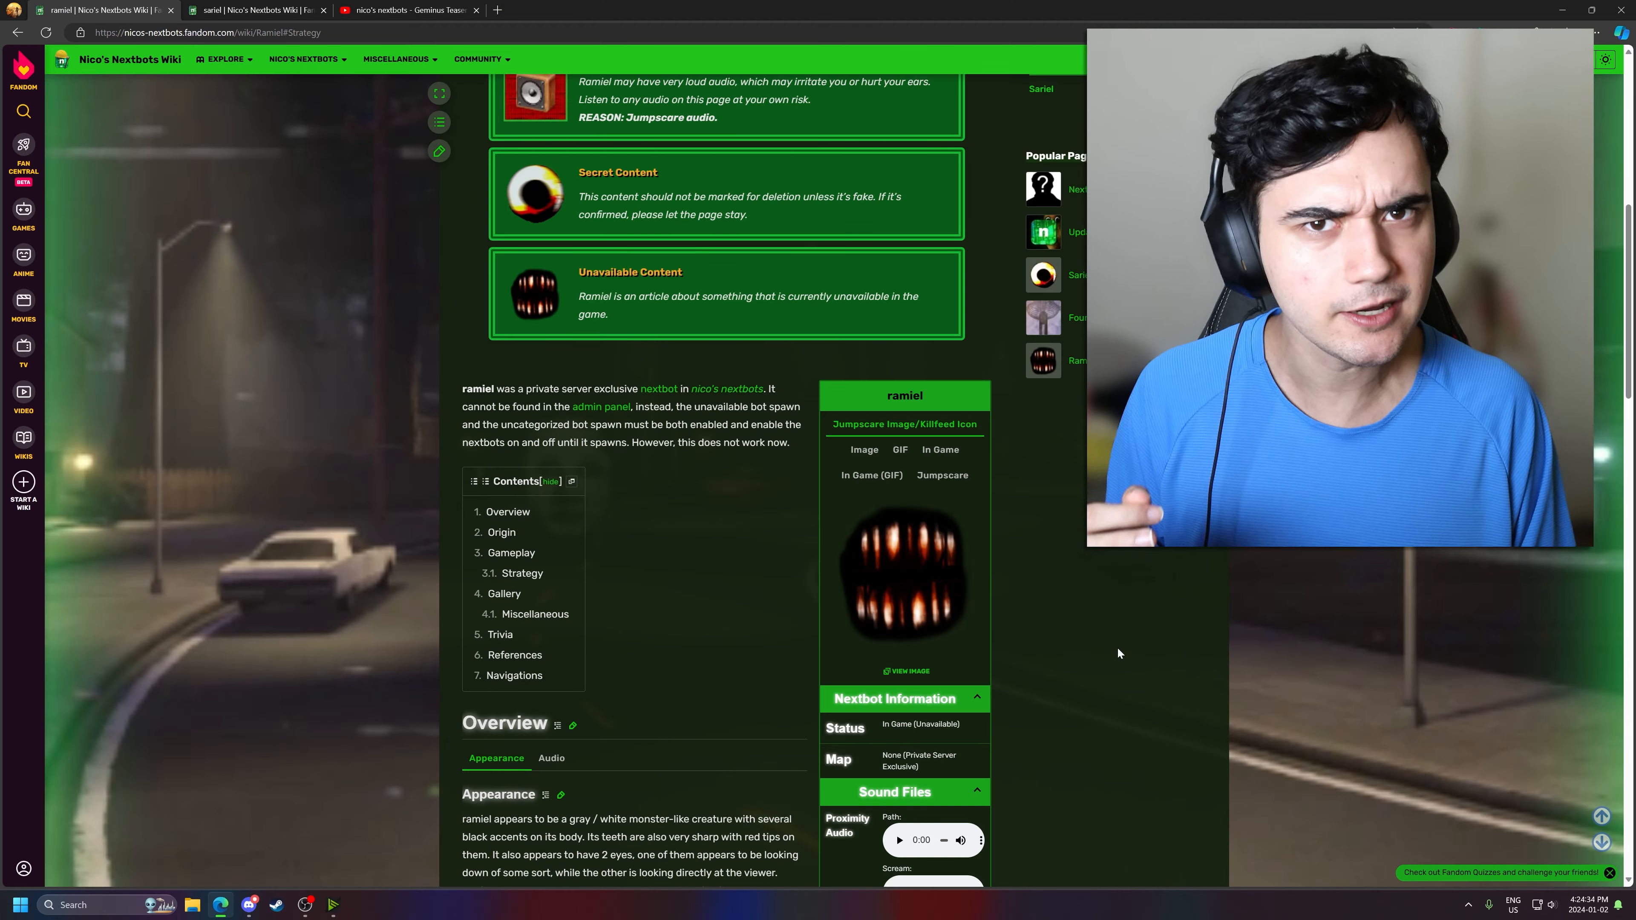
- Bring up the YouTube Geminus Teaser video before moving to the Sariel article
{"action": "left_click", "coordinate": [408, 9]}
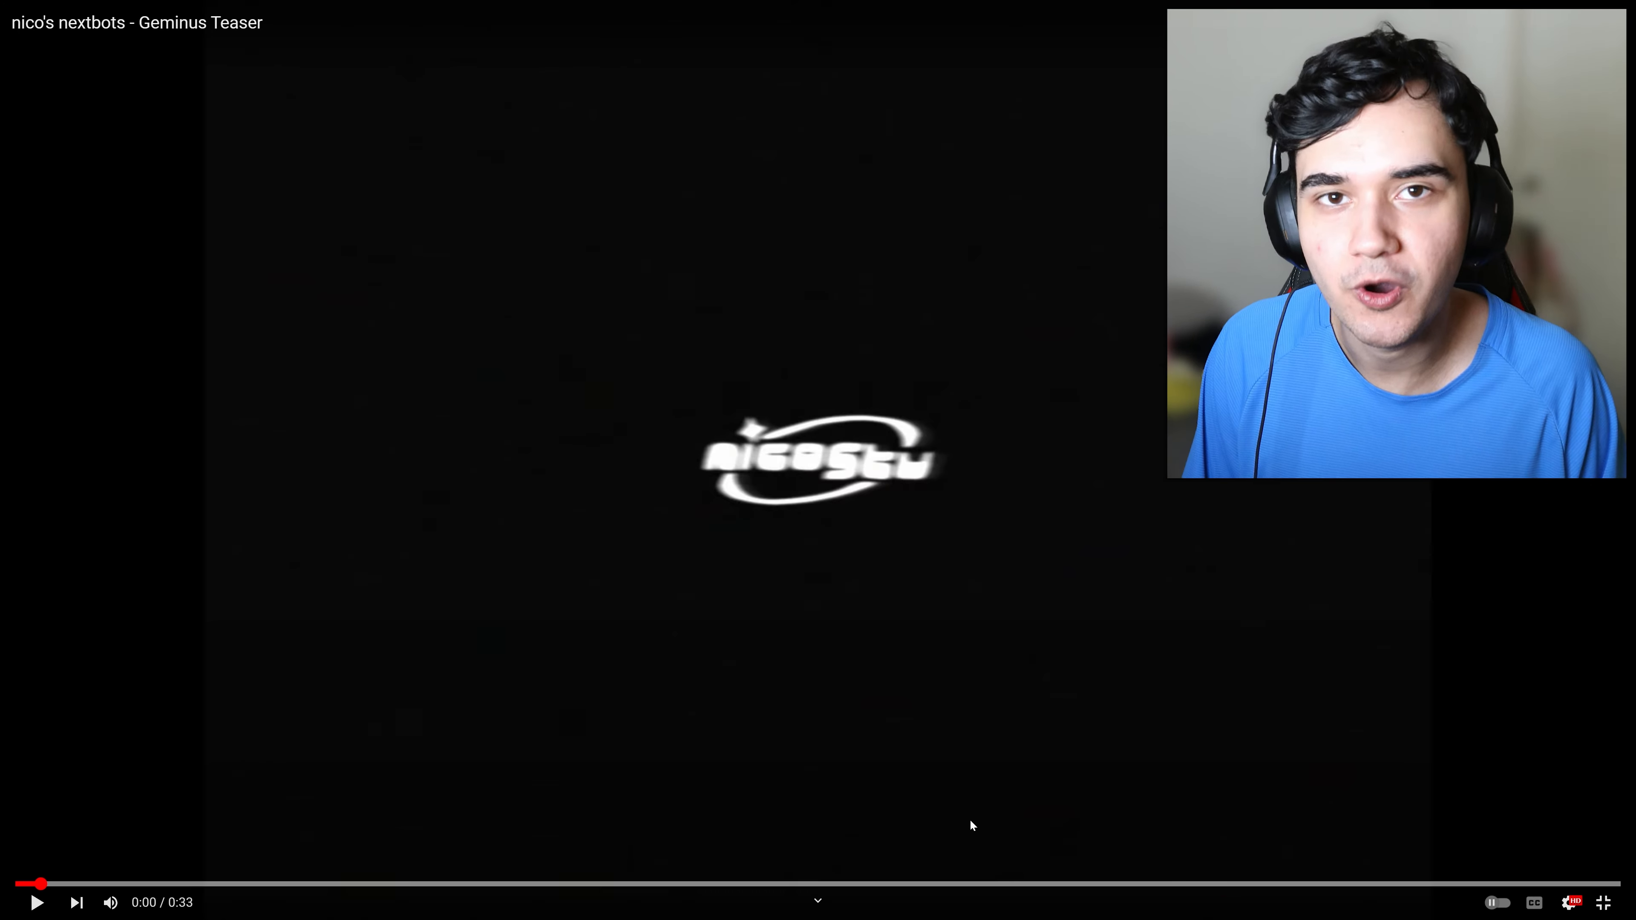
{"action": "mouse_move", "coordinate": [164, 884]}
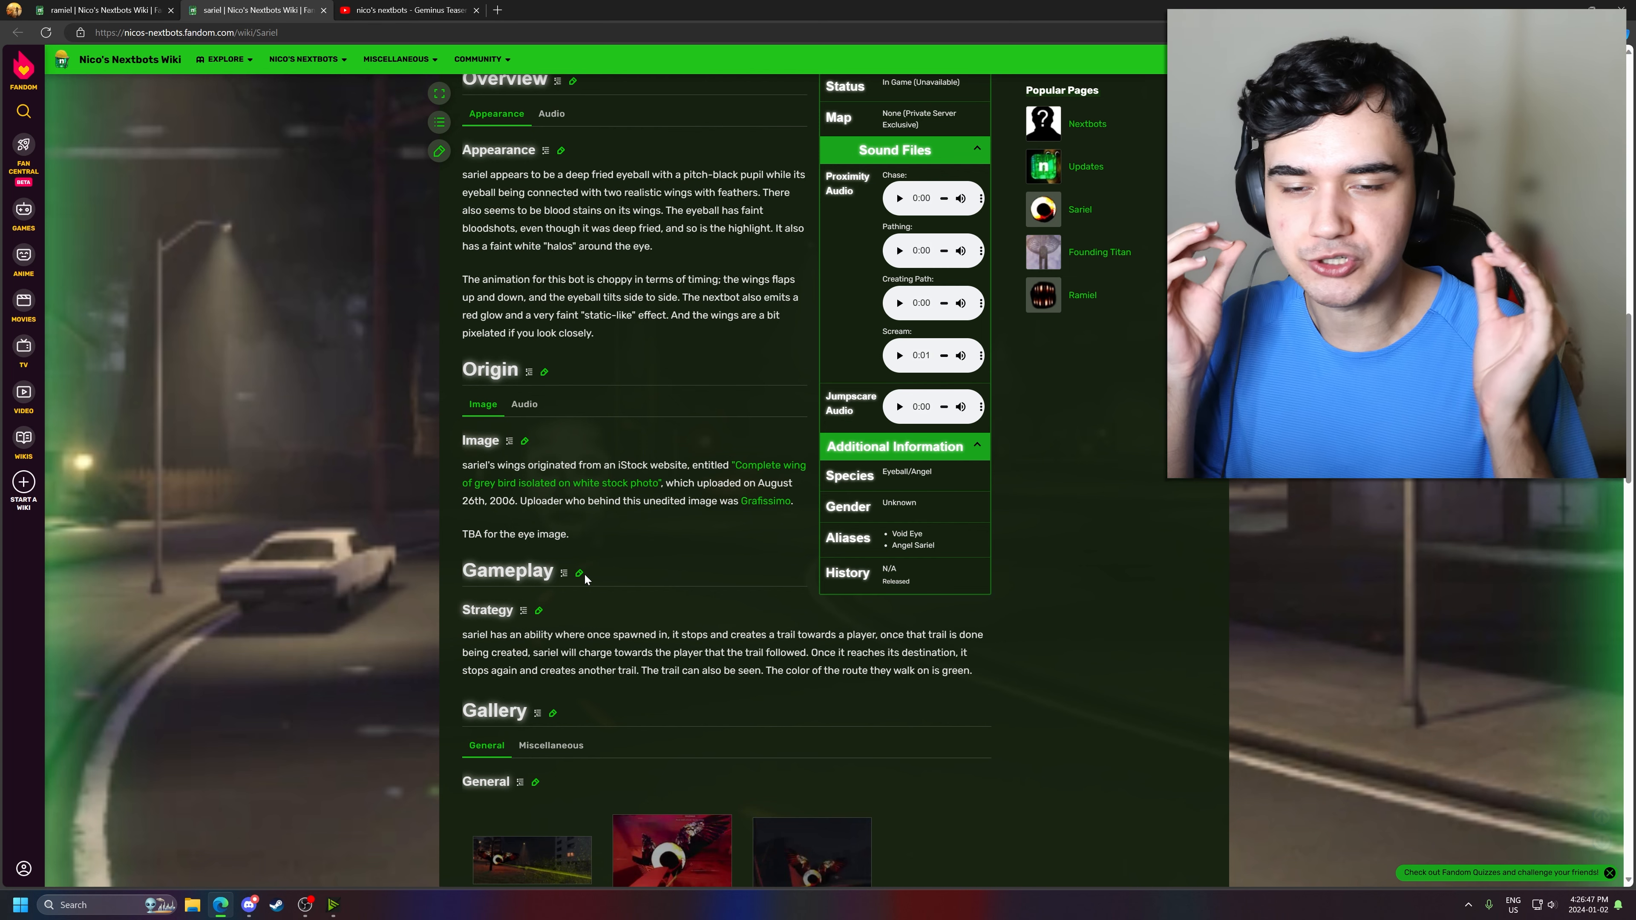
- Step through Sariel's gallery images in the lightbox, then return to the Ramiel article
{"action": "scroll", "scroll_direction": "down", "scroll_amount": 3}
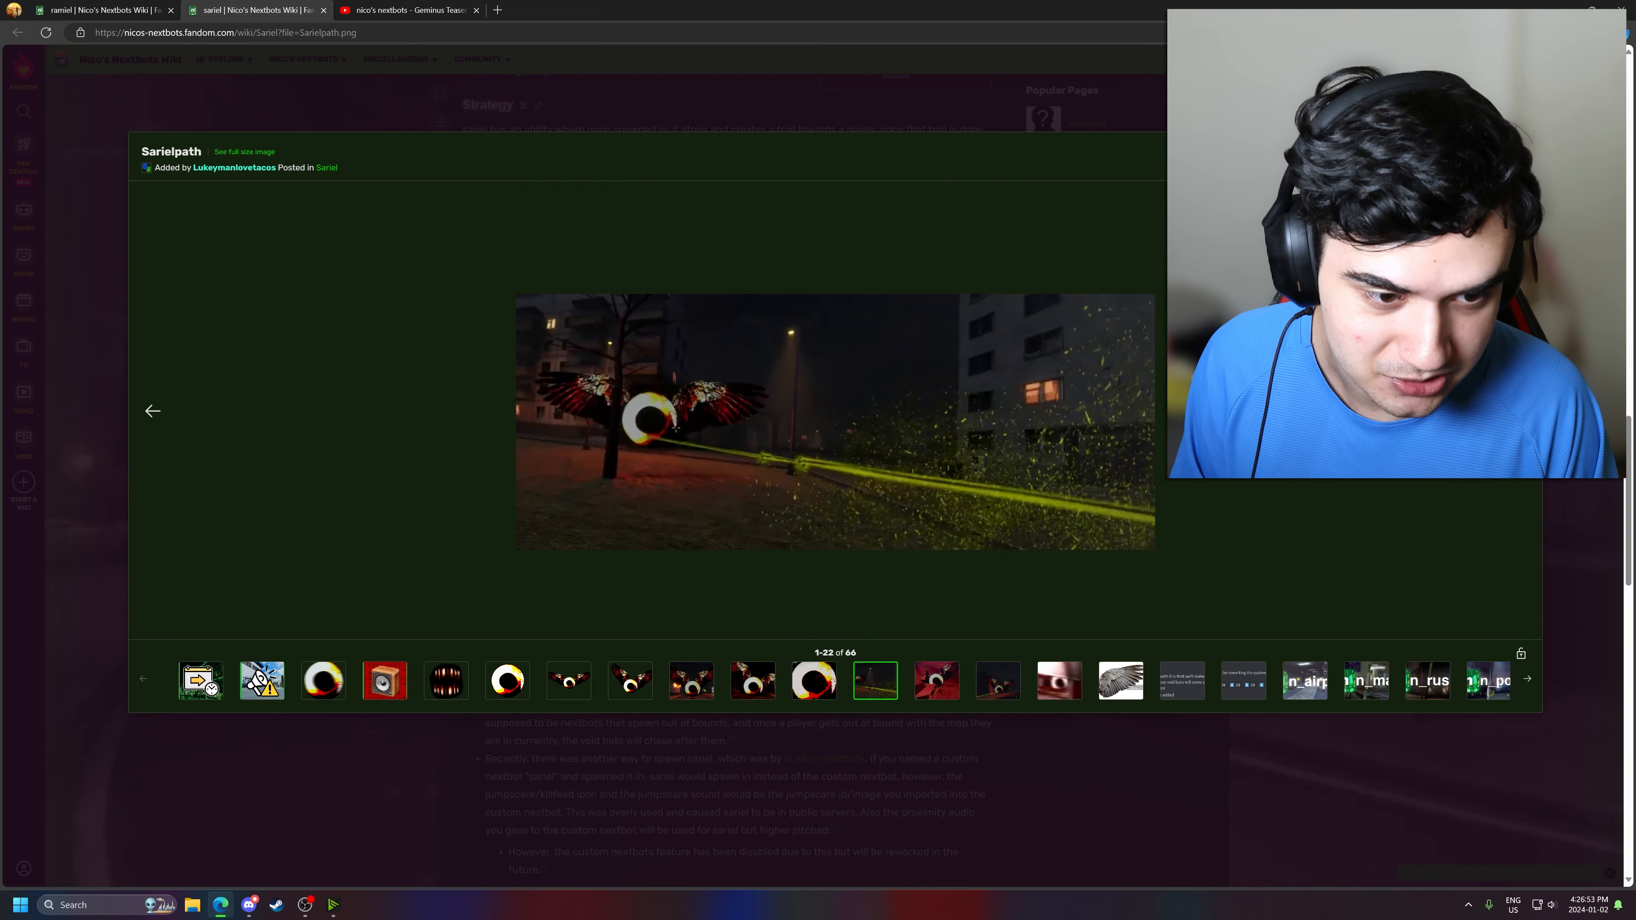
{"action": "left_click", "coordinate": [934, 680]}
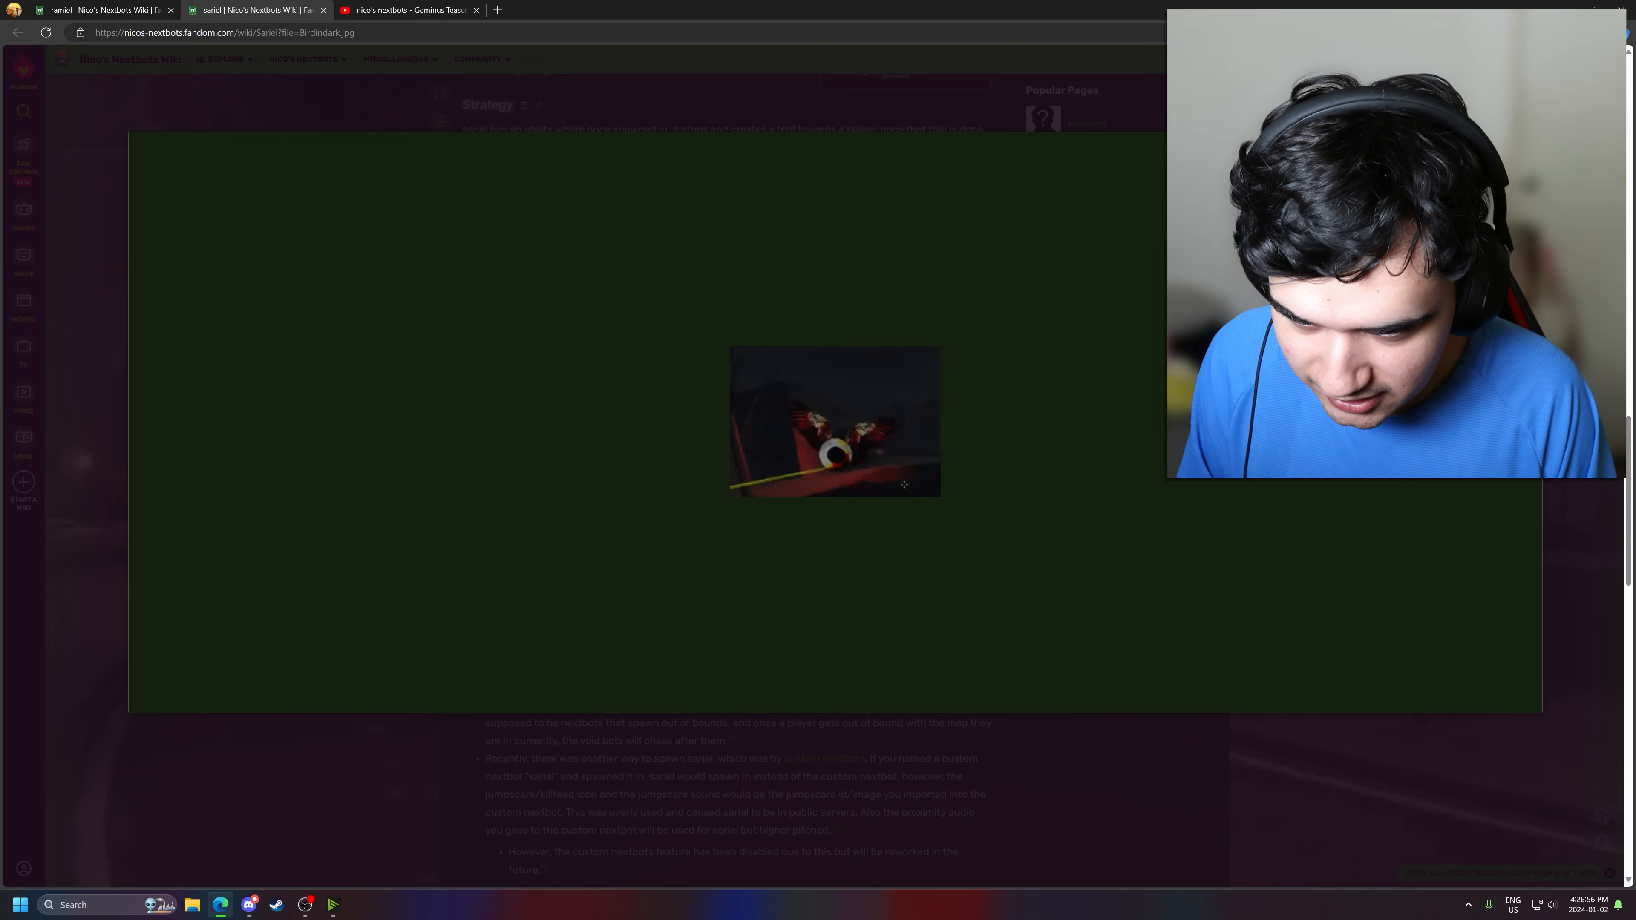
{"action": "left_click", "coordinate": [93, 10]}
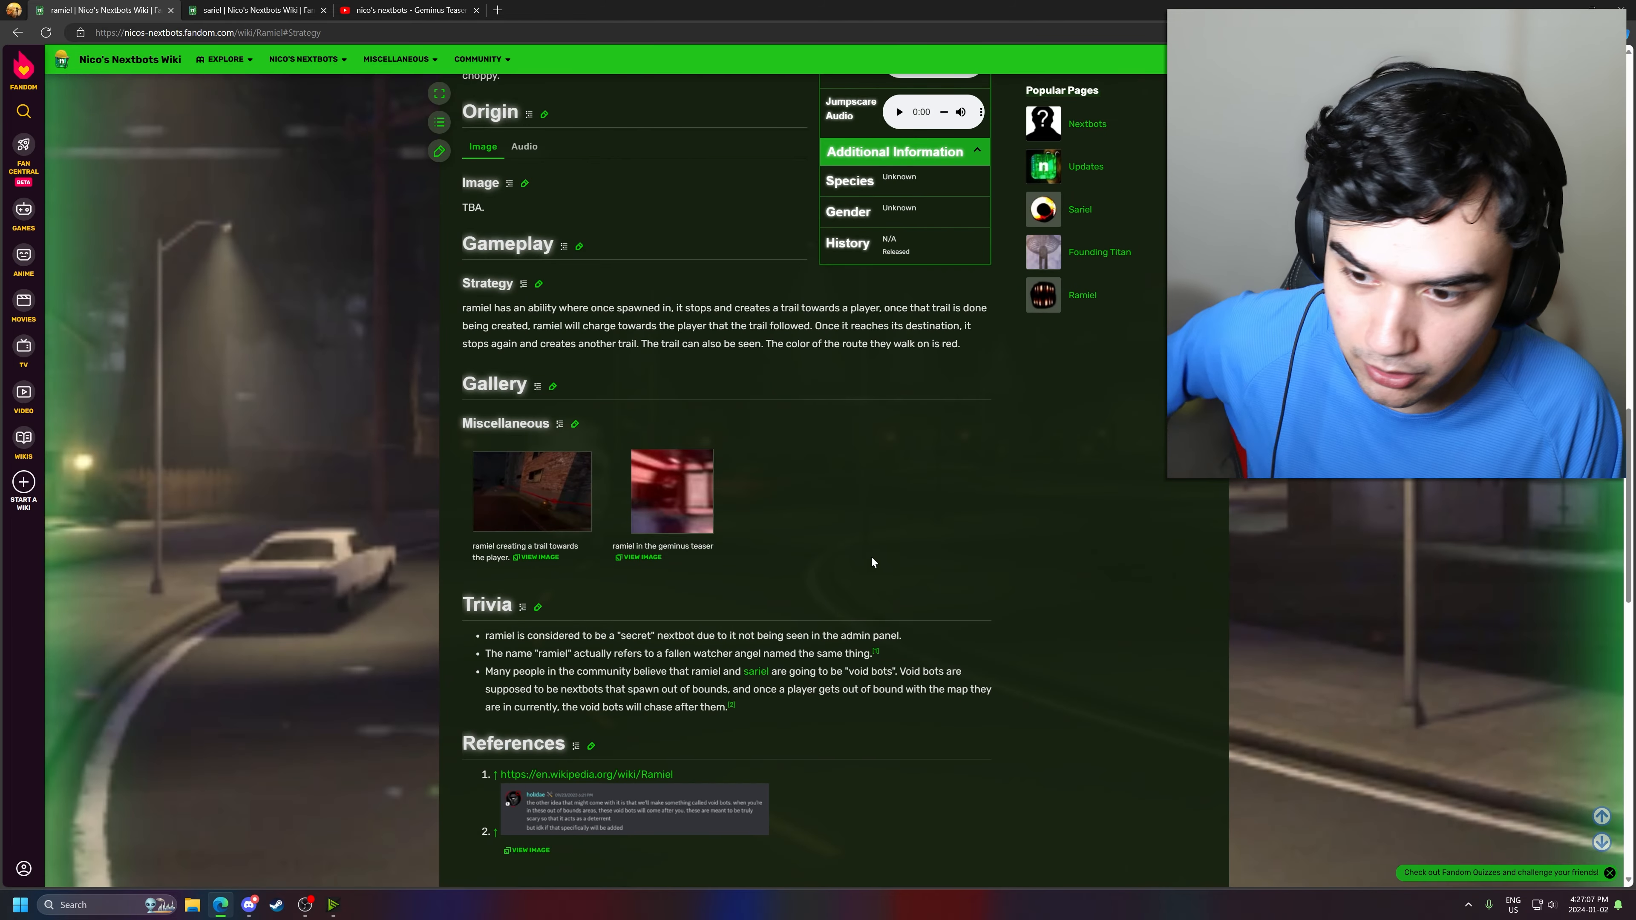
{"action": "scroll", "scroll_direction": "down", "scroll_amount": 3}
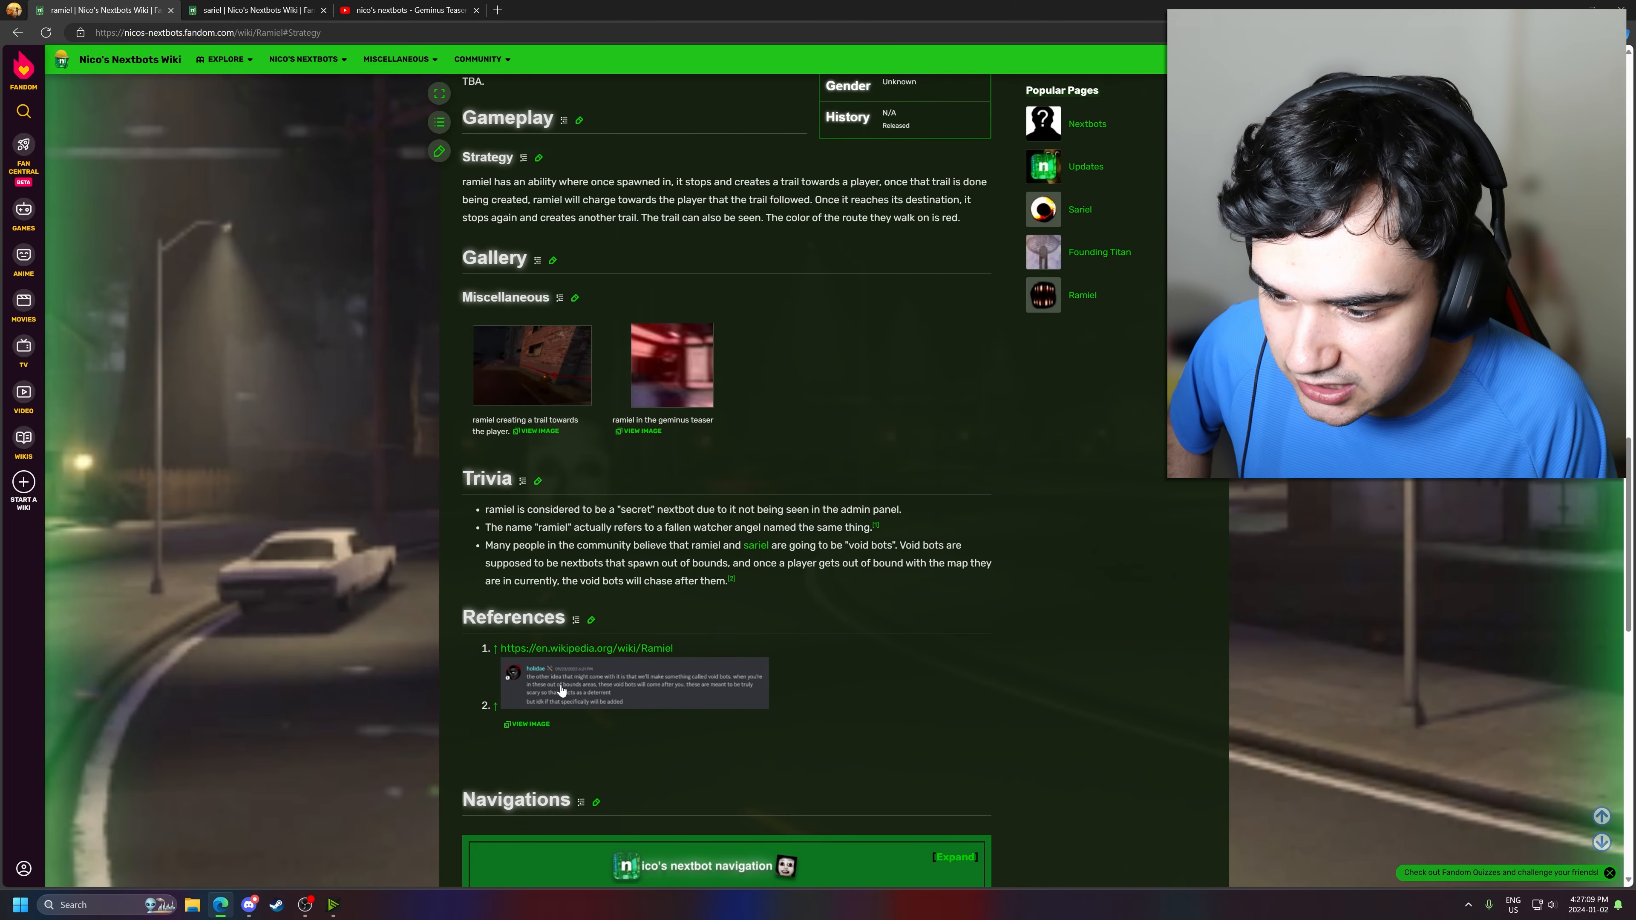
{"action": "left_click", "coordinate": [531, 725]}
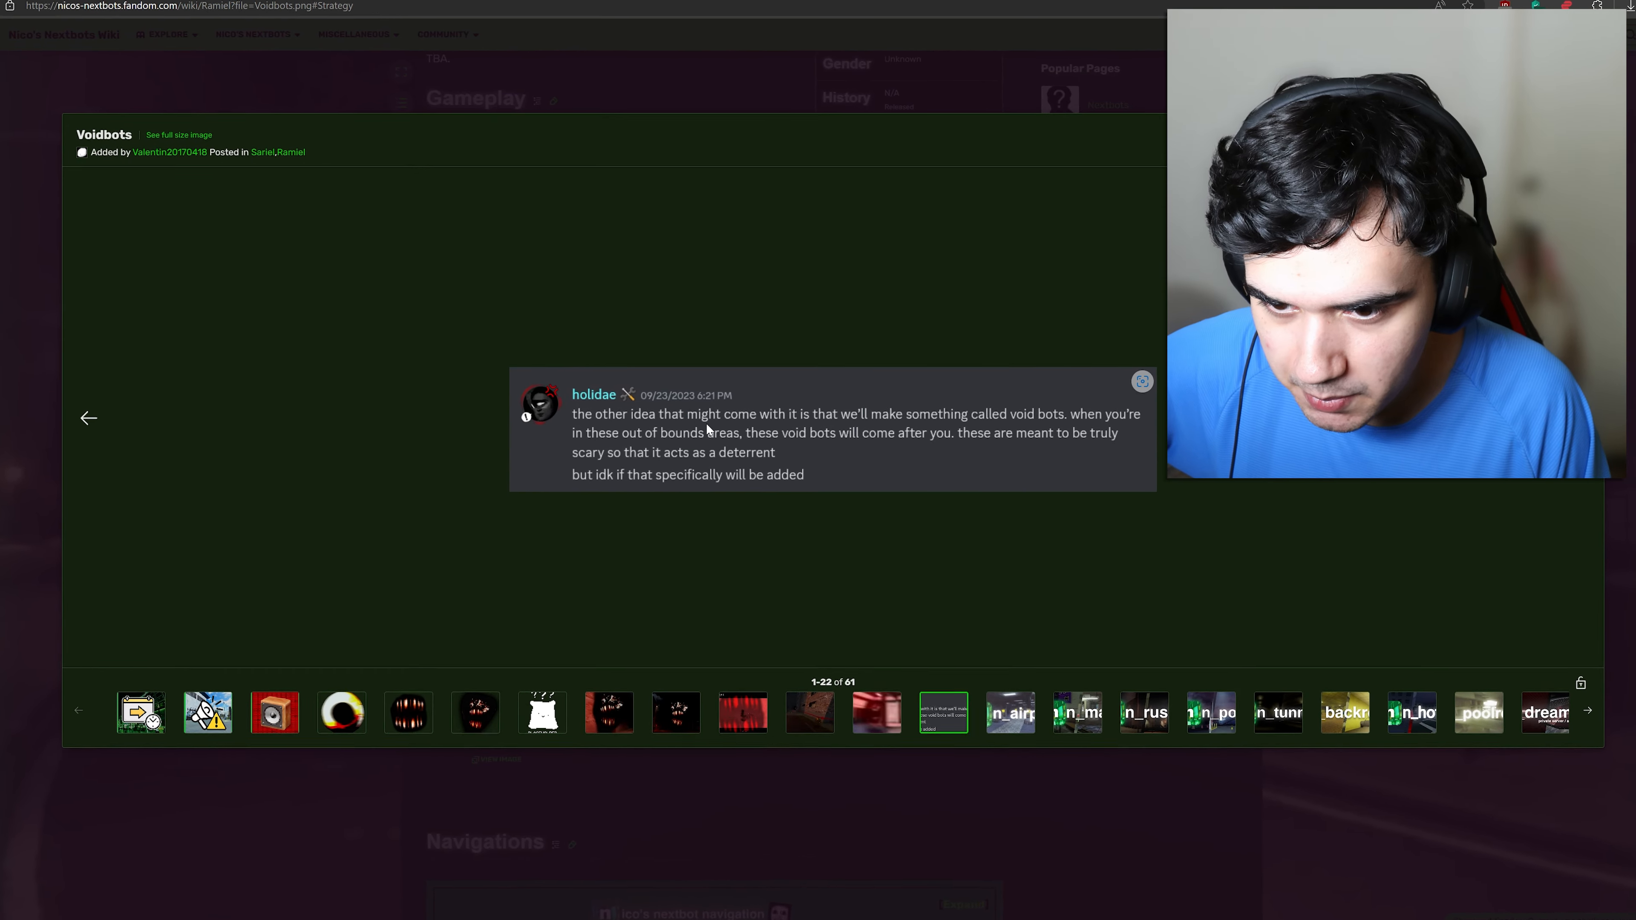
{"action": "scroll", "scroll_direction": "down", "scroll_amount": 3}
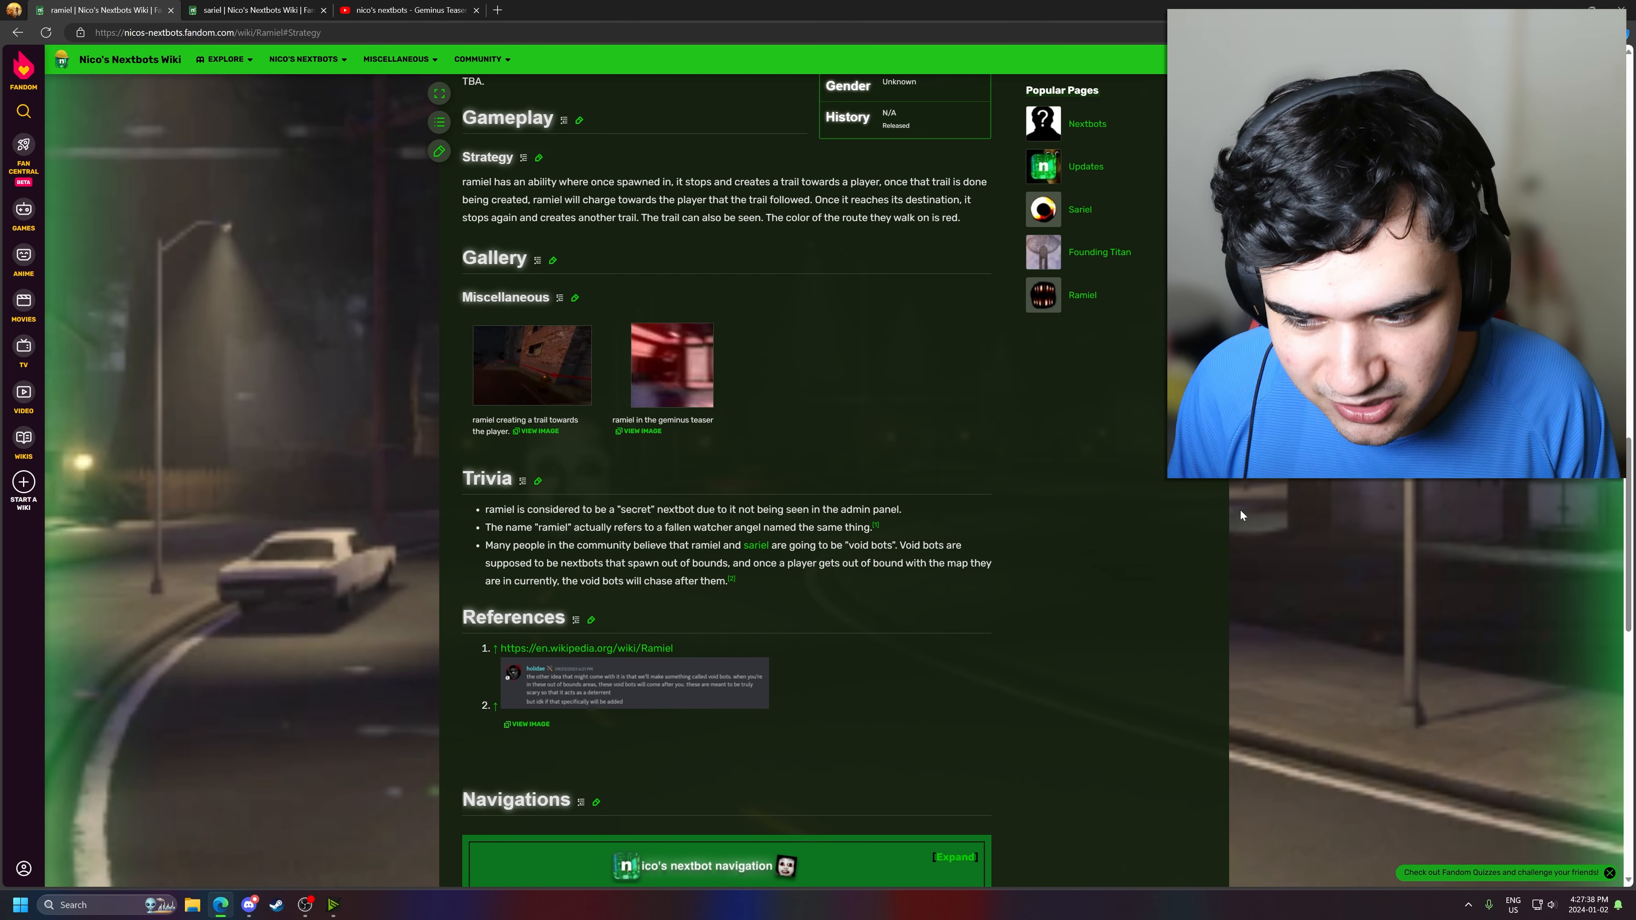
- Play Ramiel's Path and Scream clips from the infobox Sound Files
{"action": "scroll", "scroll_direction": "up", "scroll_amount": 3}
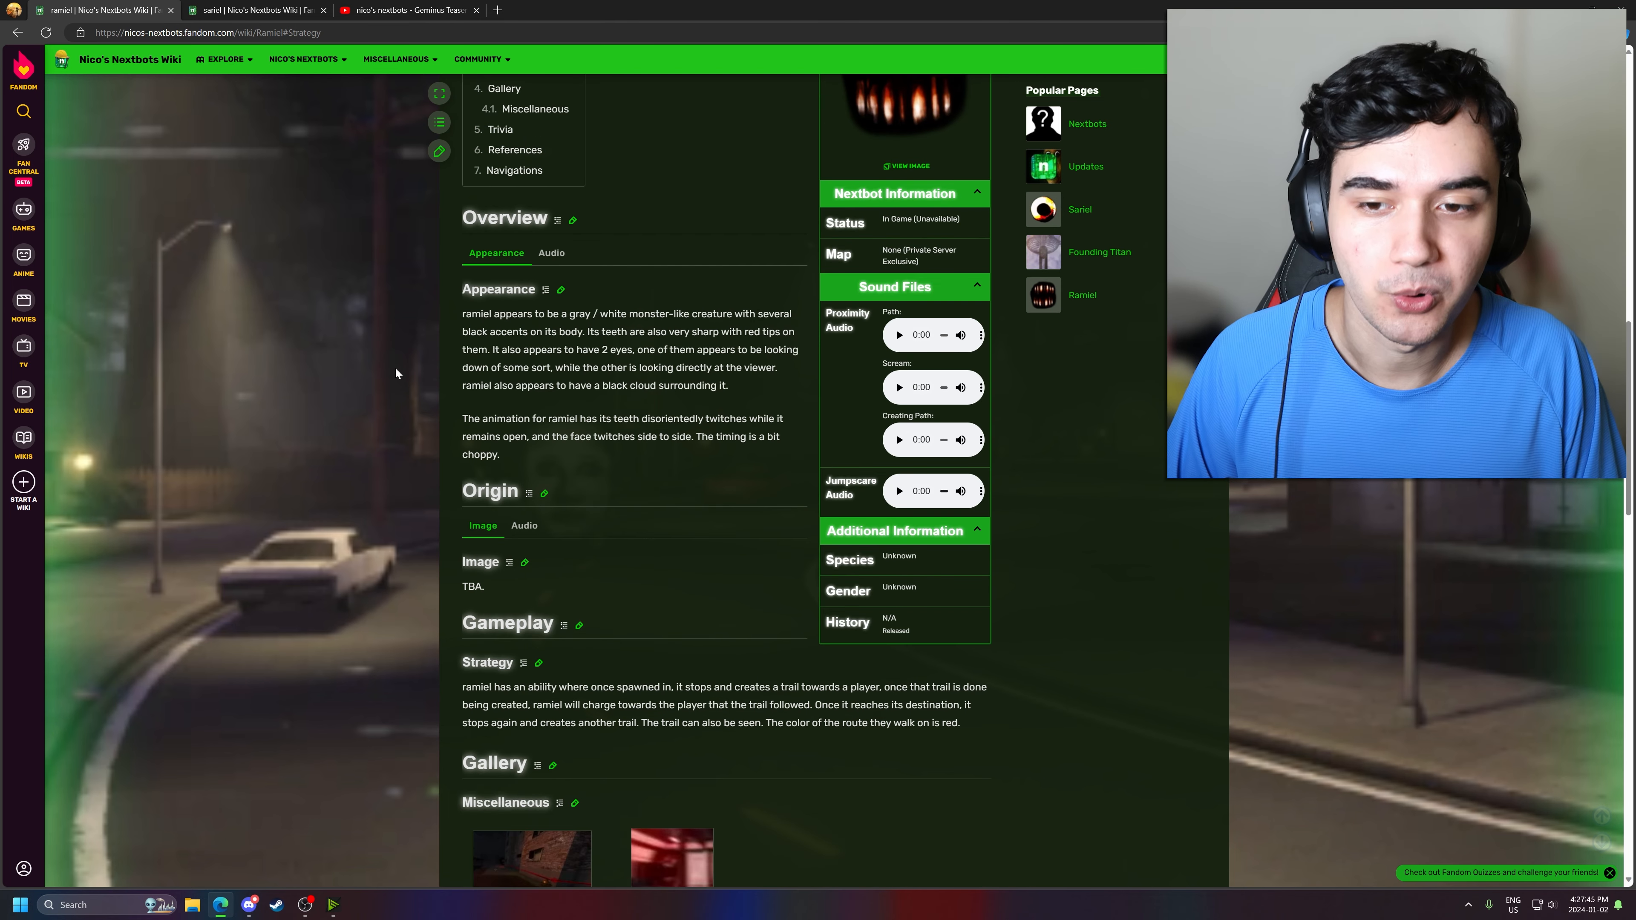
{"action": "scroll", "scroll_direction": "up", "scroll_amount": 3}
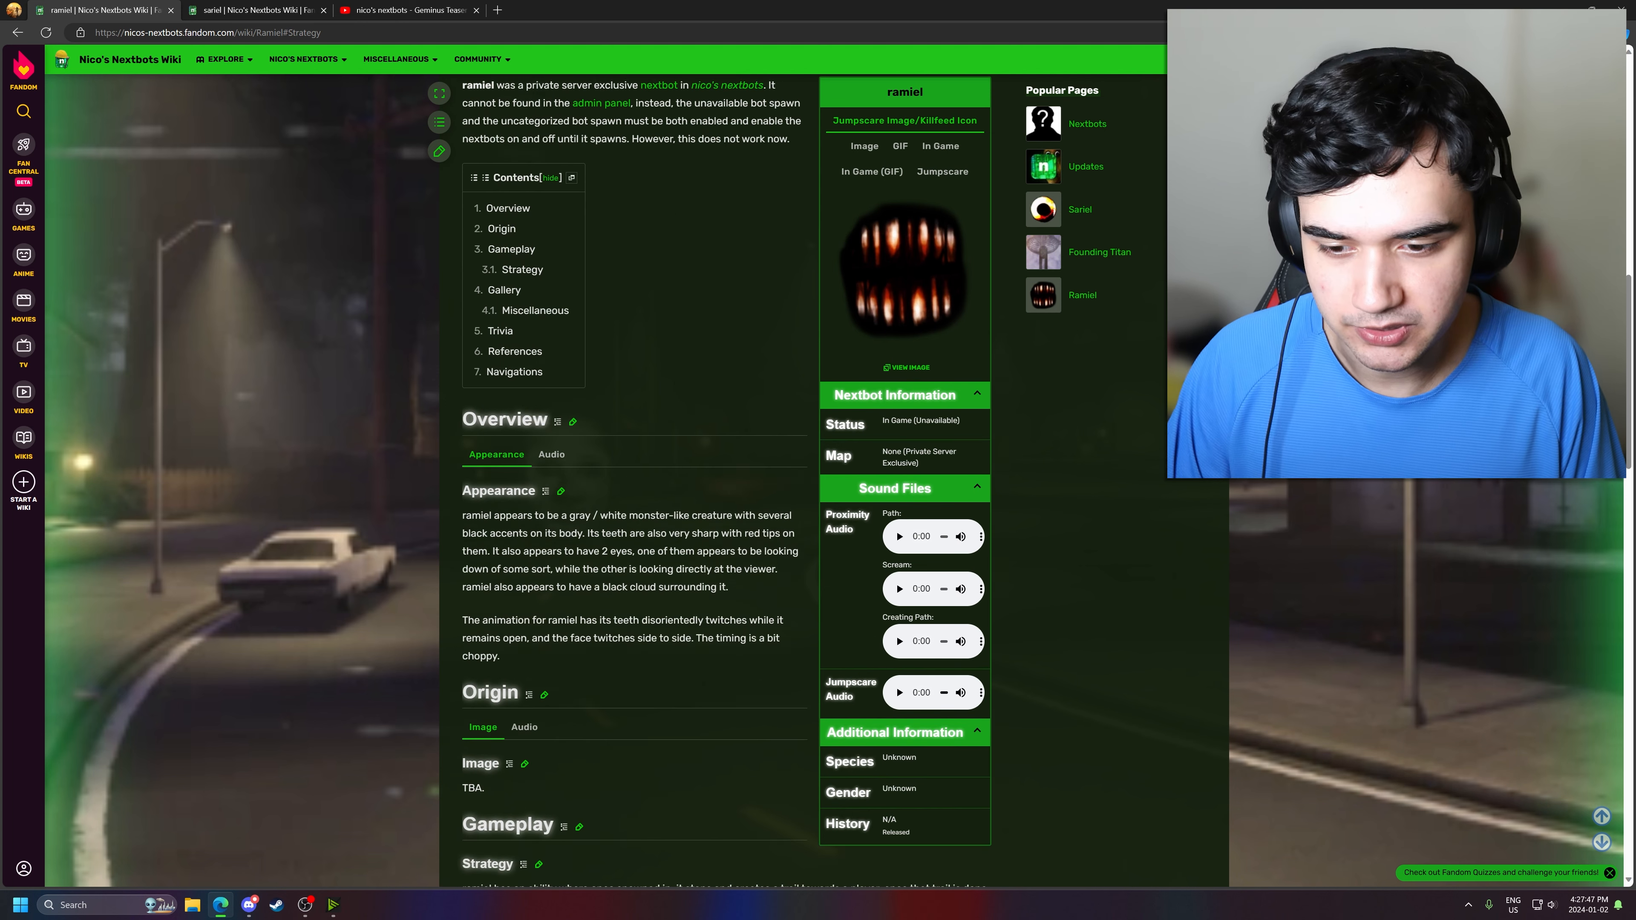
{"action": "scroll", "scroll_direction": "down", "scroll_amount": 3}
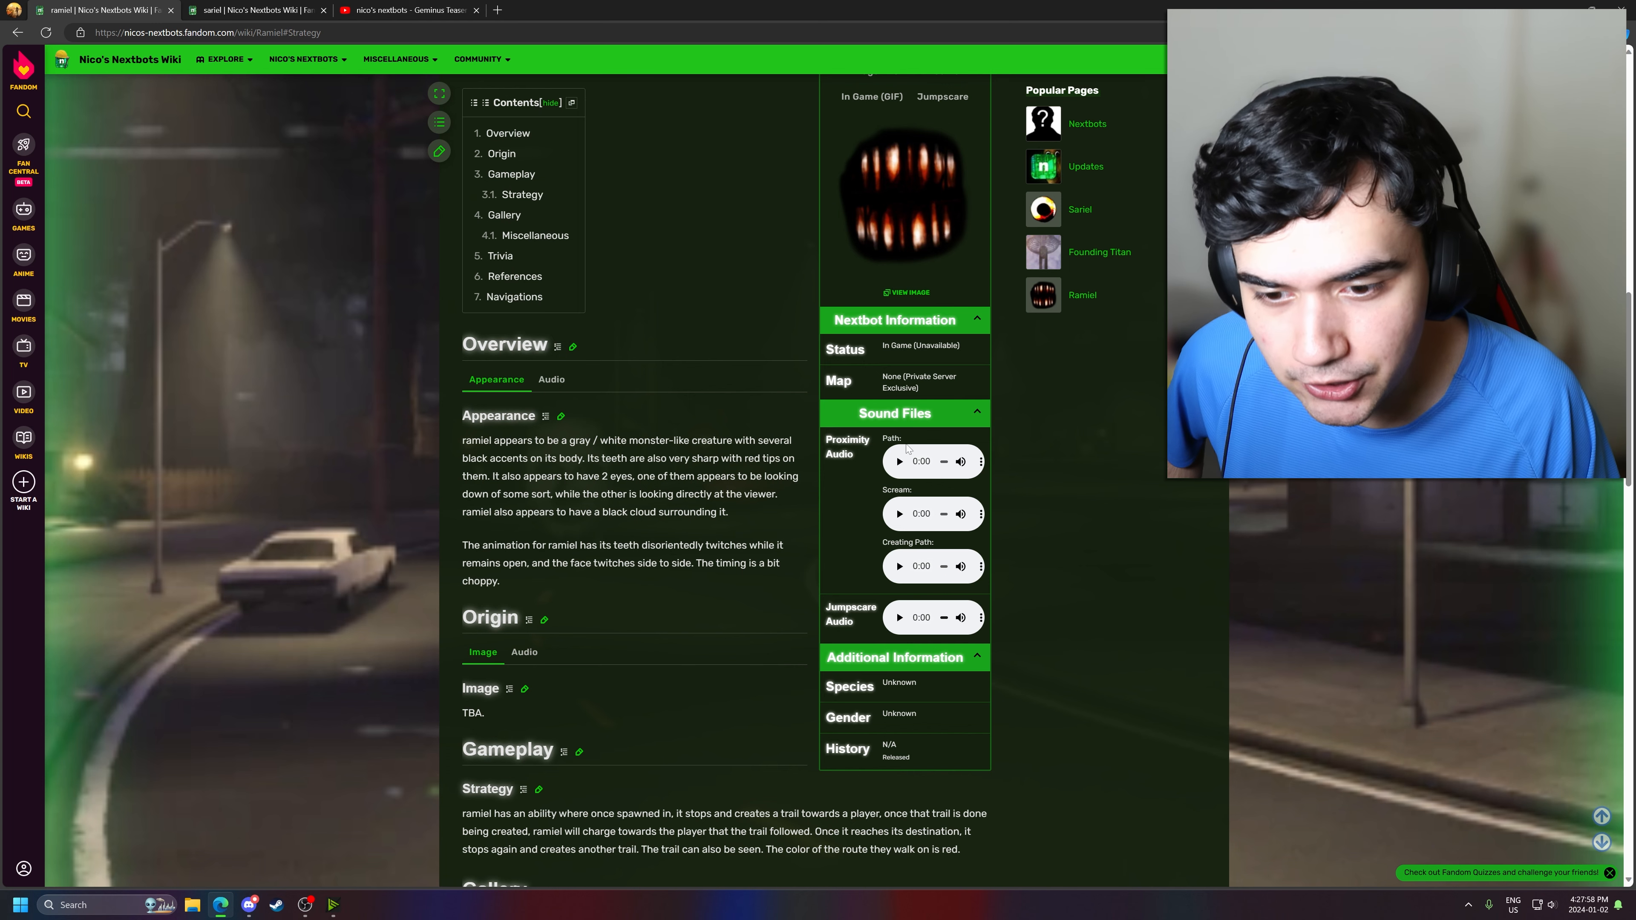
{"action": "mouse_move", "coordinate": [921, 563]}
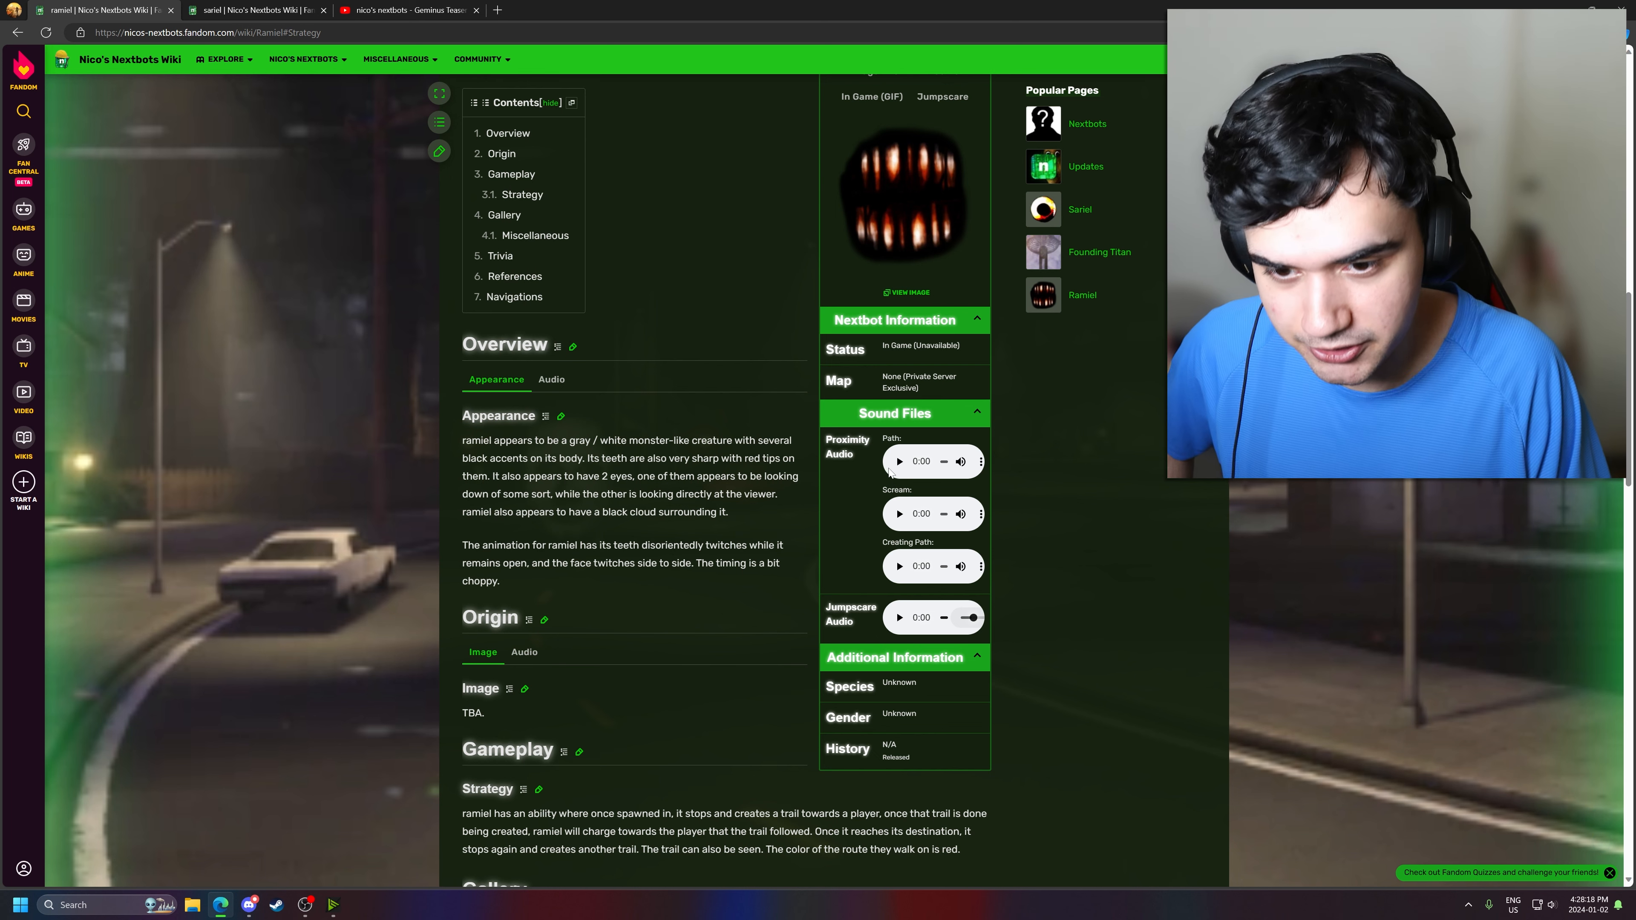
{"action": "left_click", "coordinate": [898, 461]}
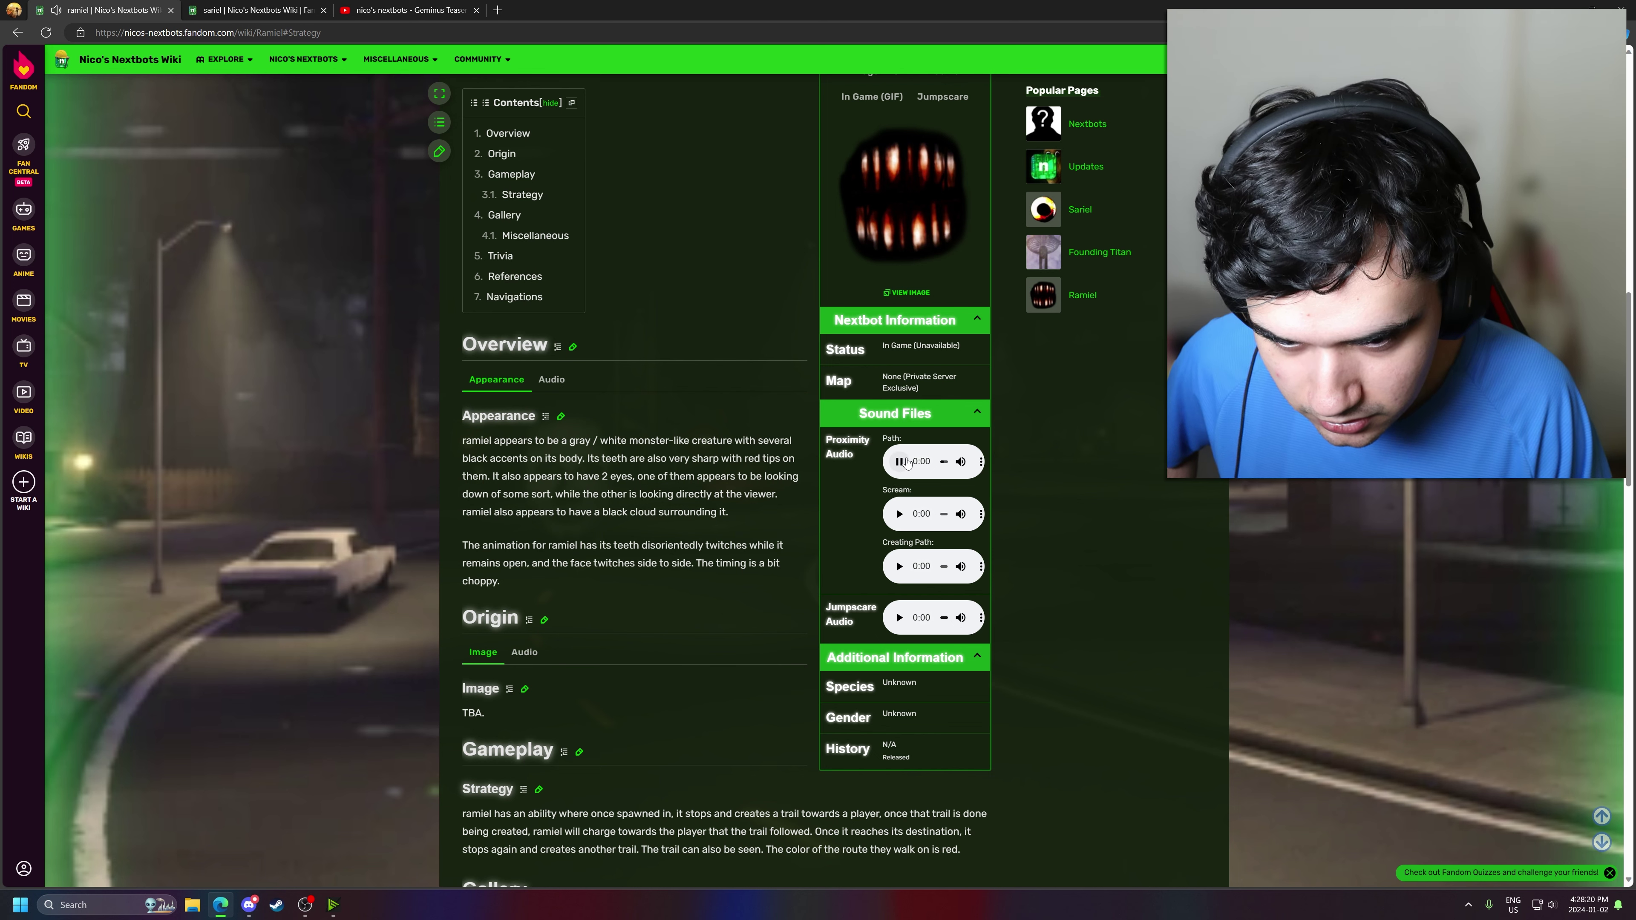
{"action": "left_click", "coordinate": [897, 513]}
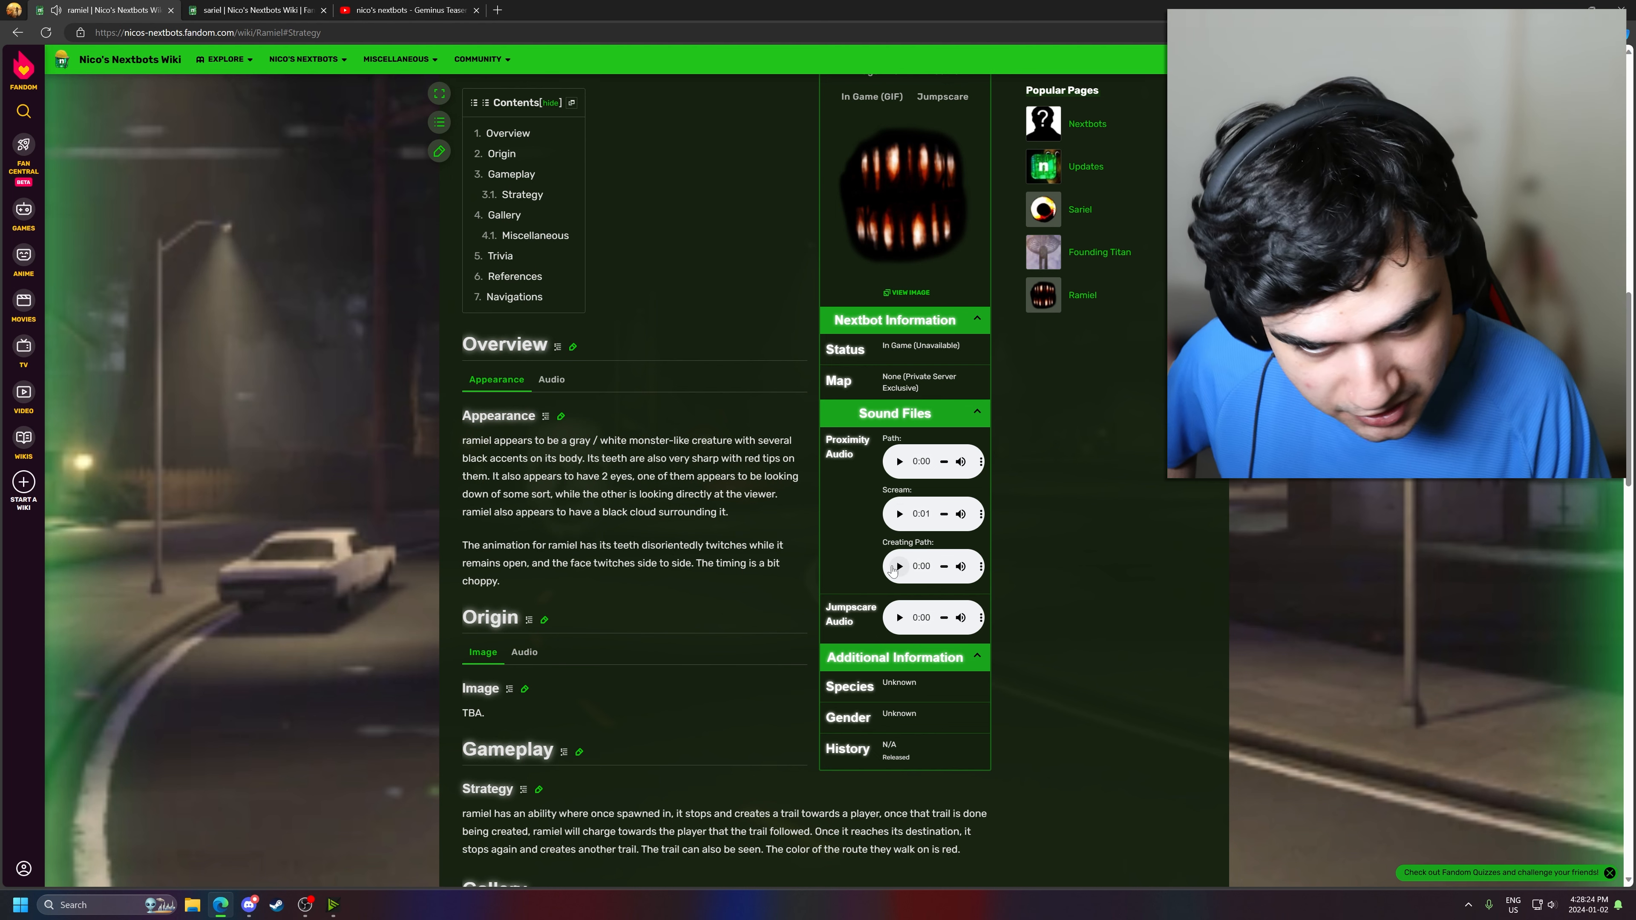
{"action": "mouse_move", "coordinate": [901, 618]}
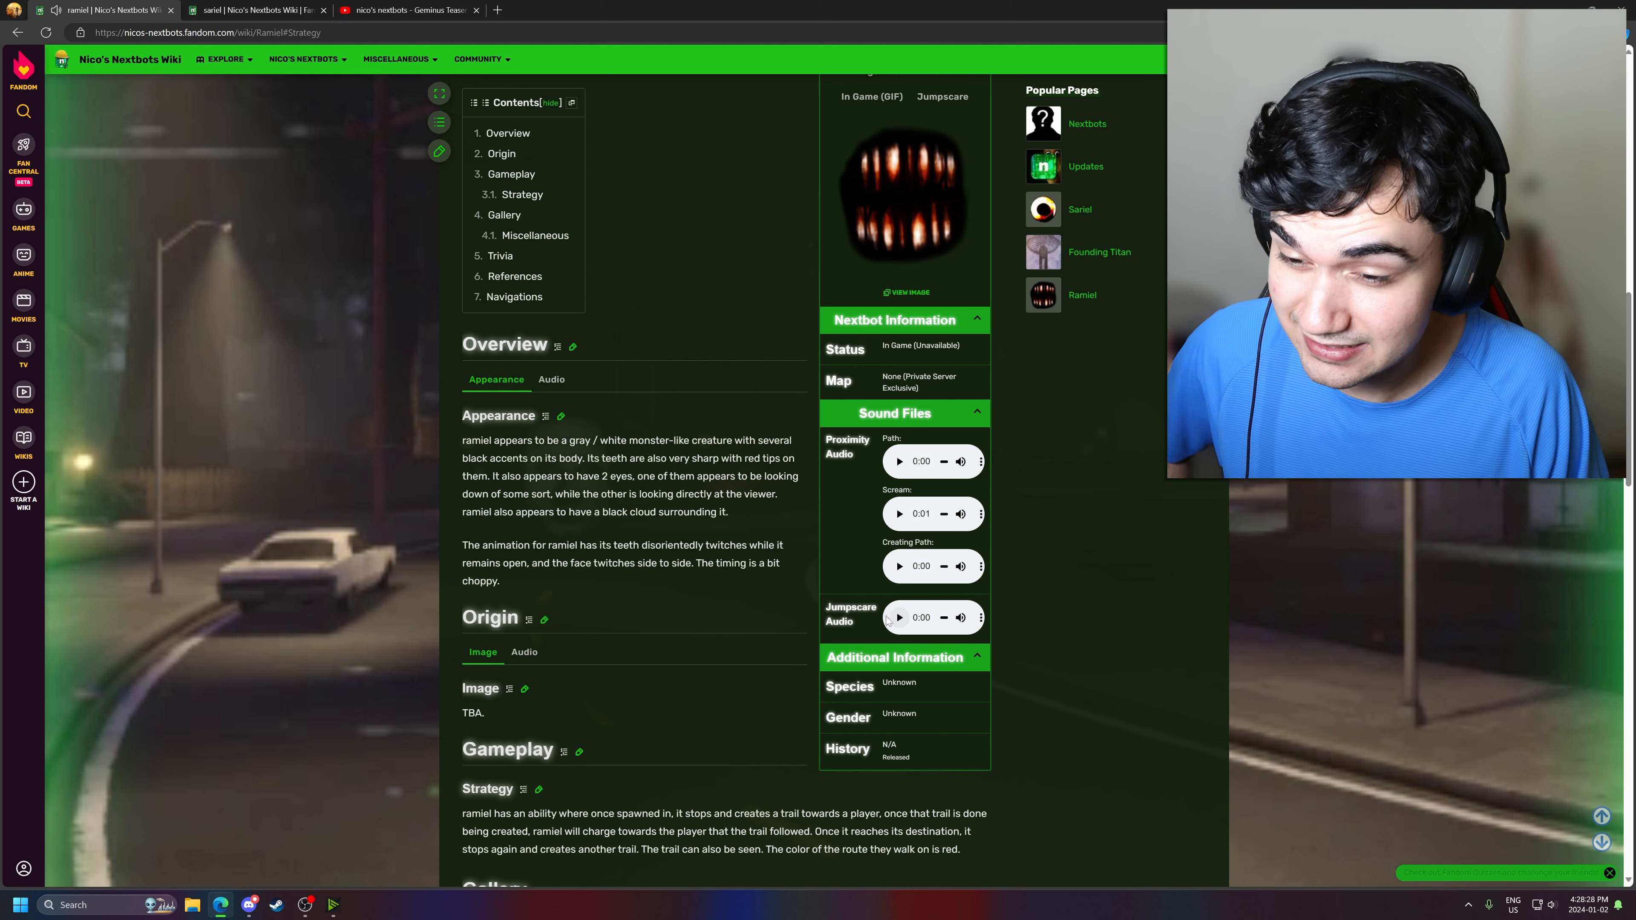
{"action": "mouse_move", "coordinate": [707, 598]}
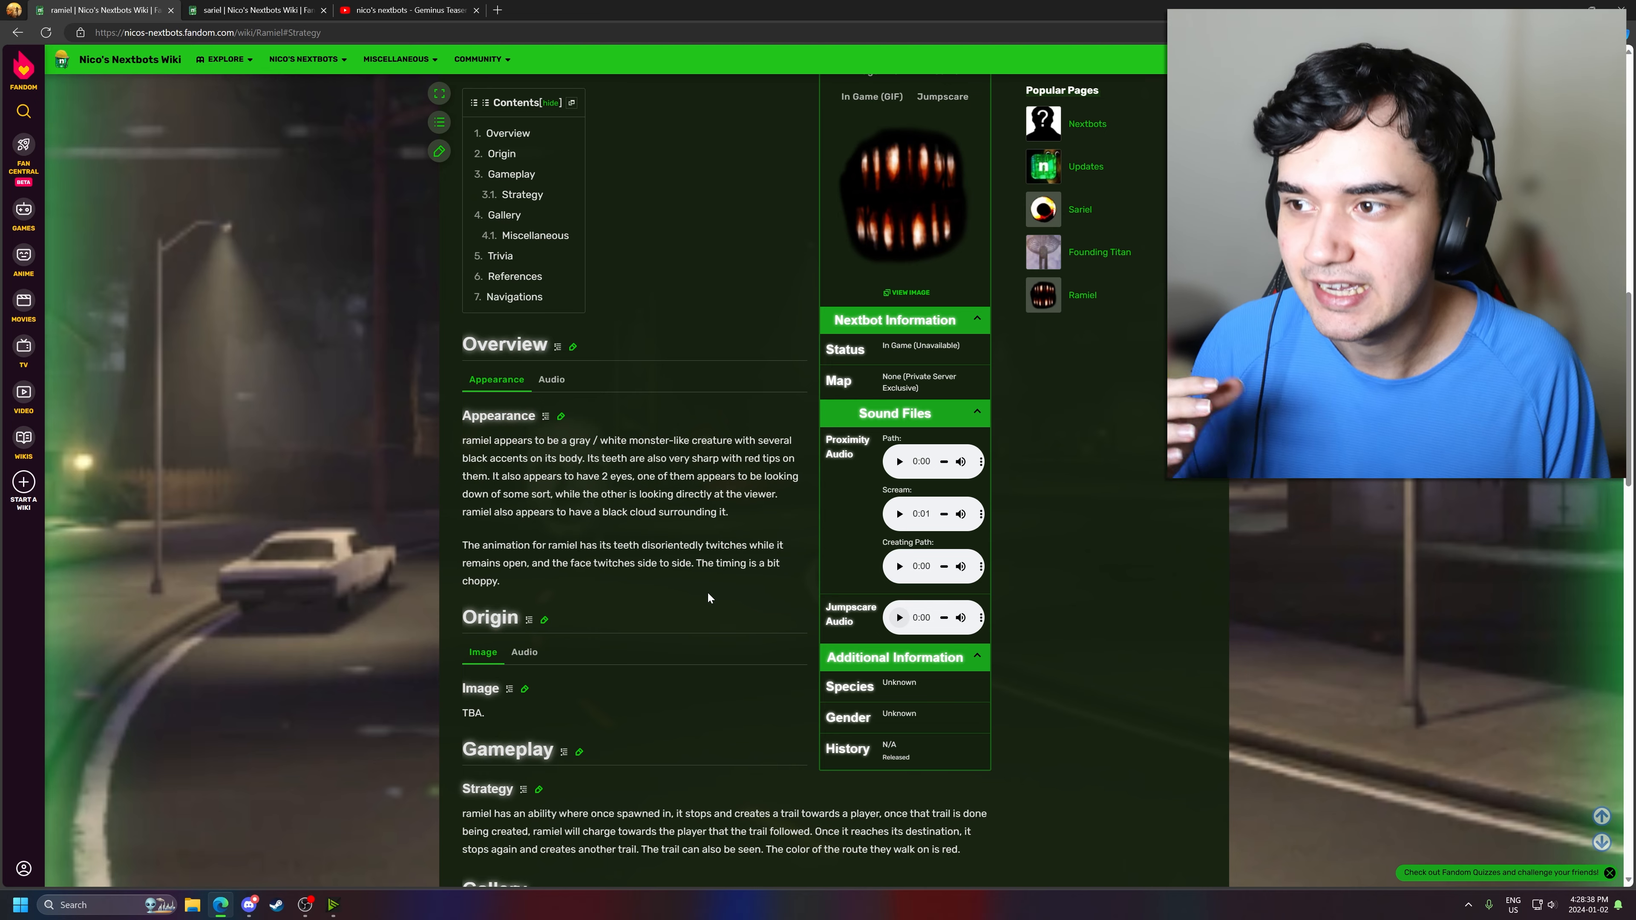
{"action": "mouse_move", "coordinate": [341, 92]}
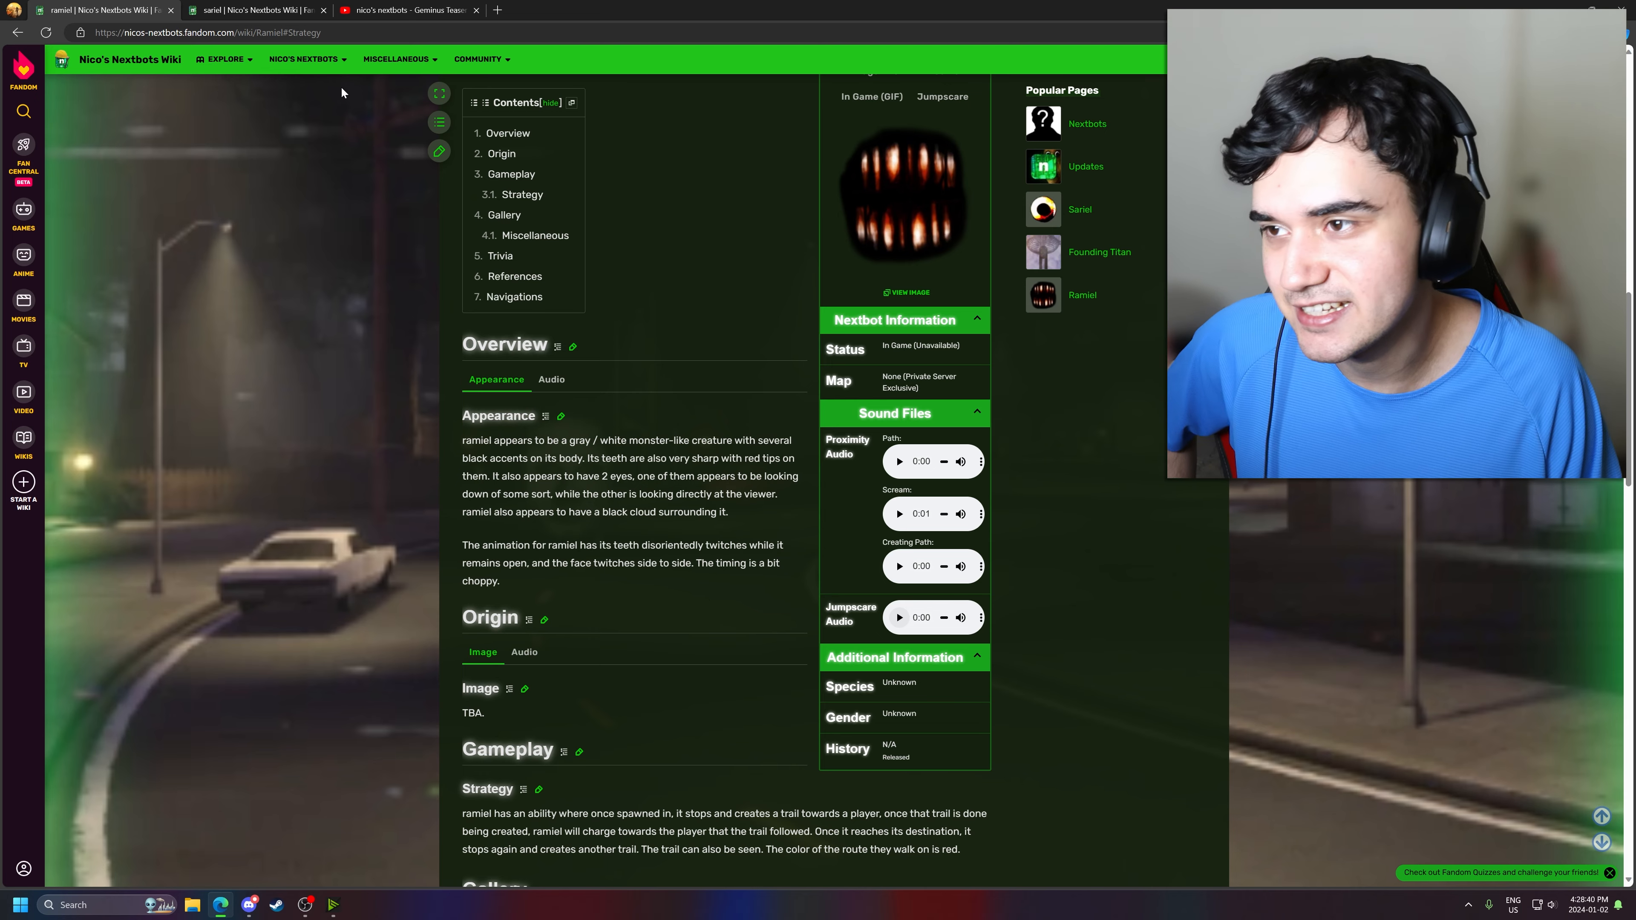
- Settle on the Sariel article after flicking between the Ramiel and Sariel tabs
{"action": "left_click", "coordinate": [255, 9]}
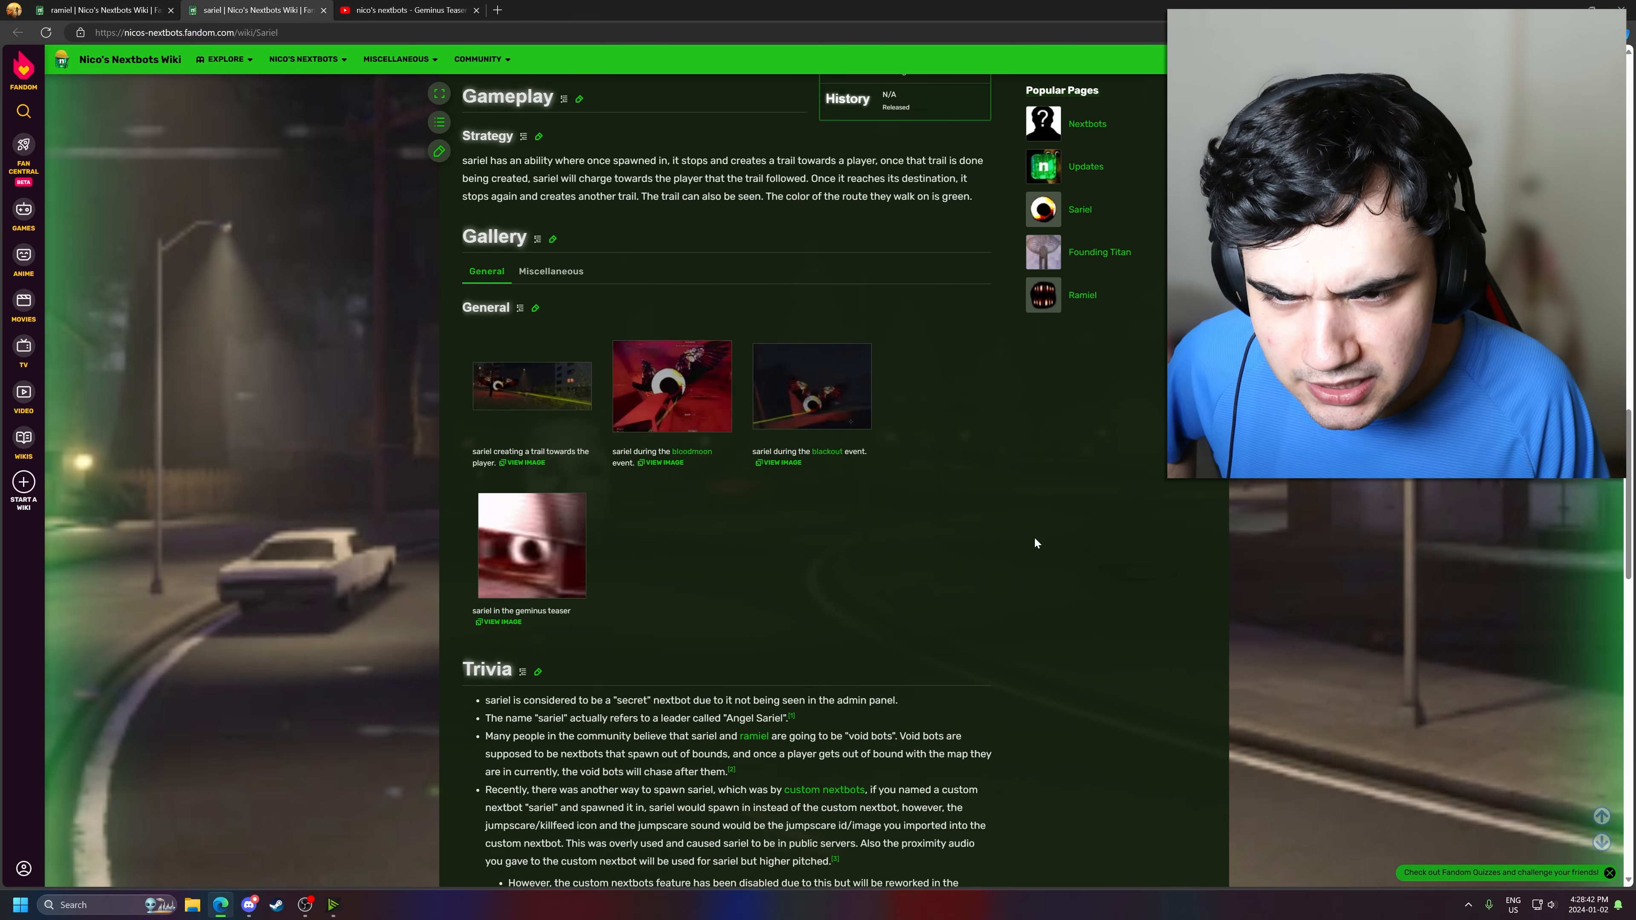
{"action": "scroll", "scroll_direction": "up", "scroll_amount": 3}
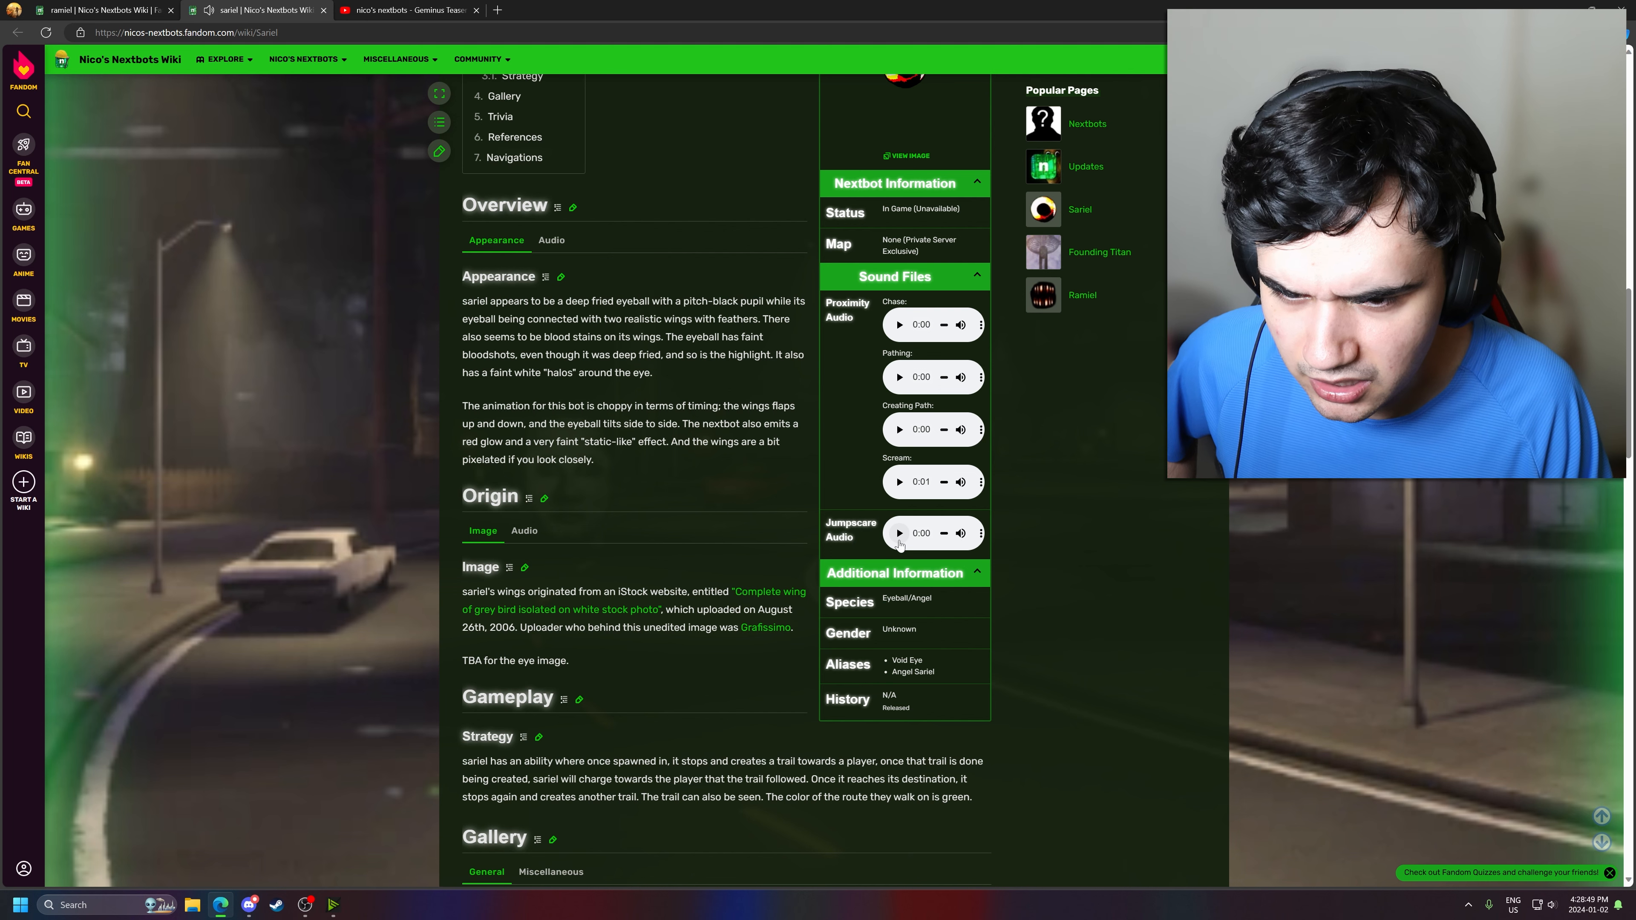
{"action": "left_click", "coordinate": [104, 9]}
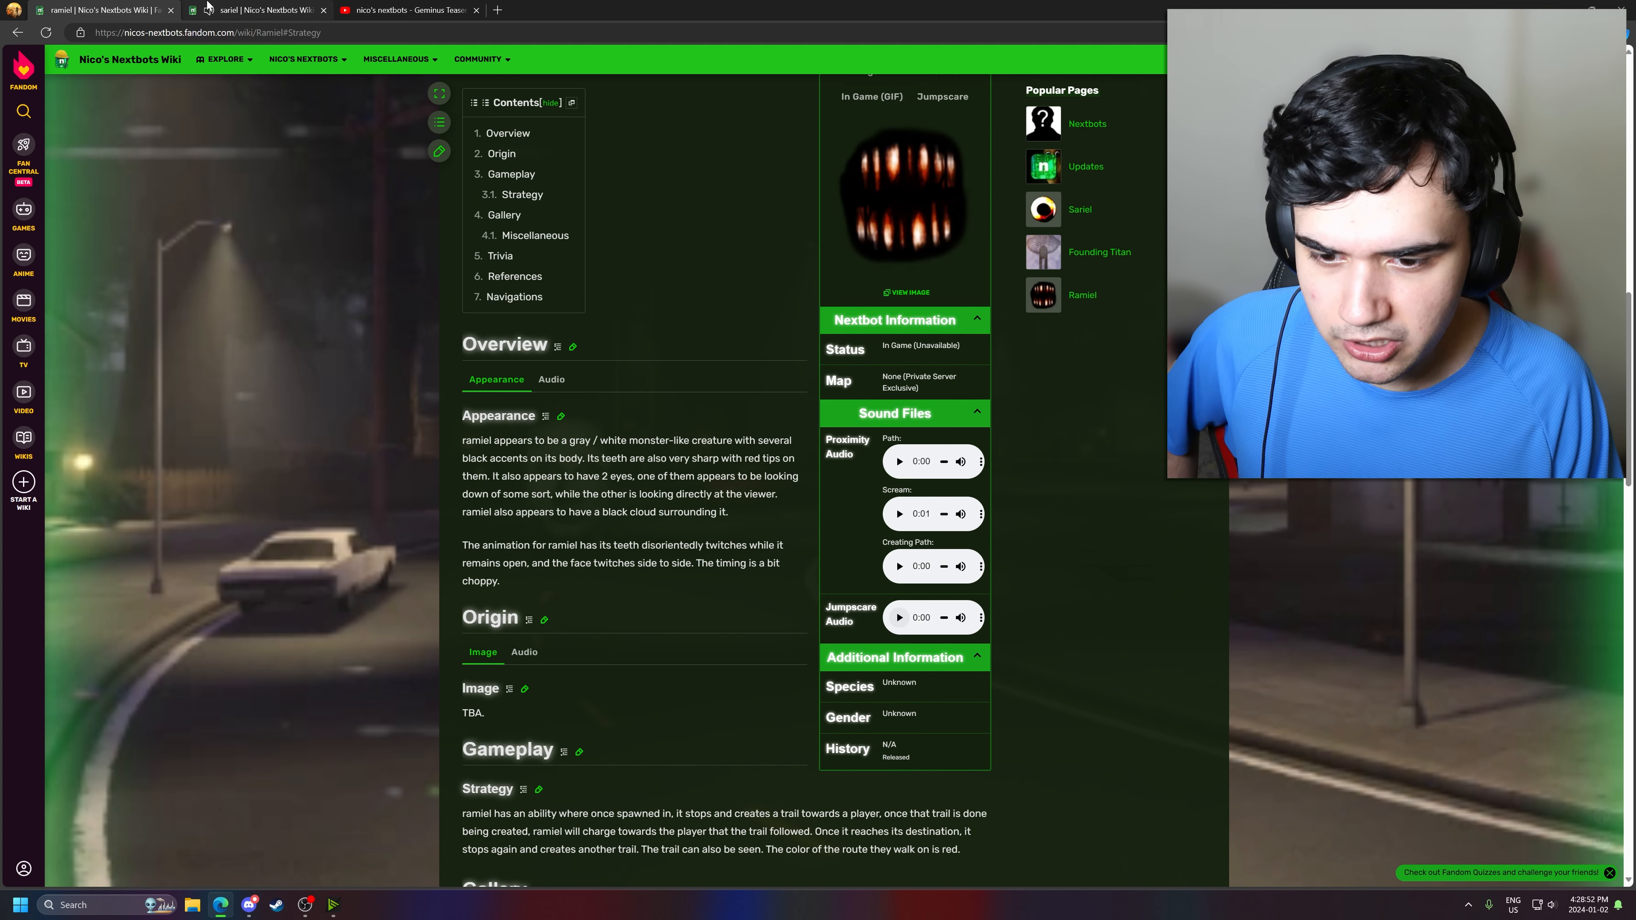
{"action": "left_click", "coordinate": [261, 9]}
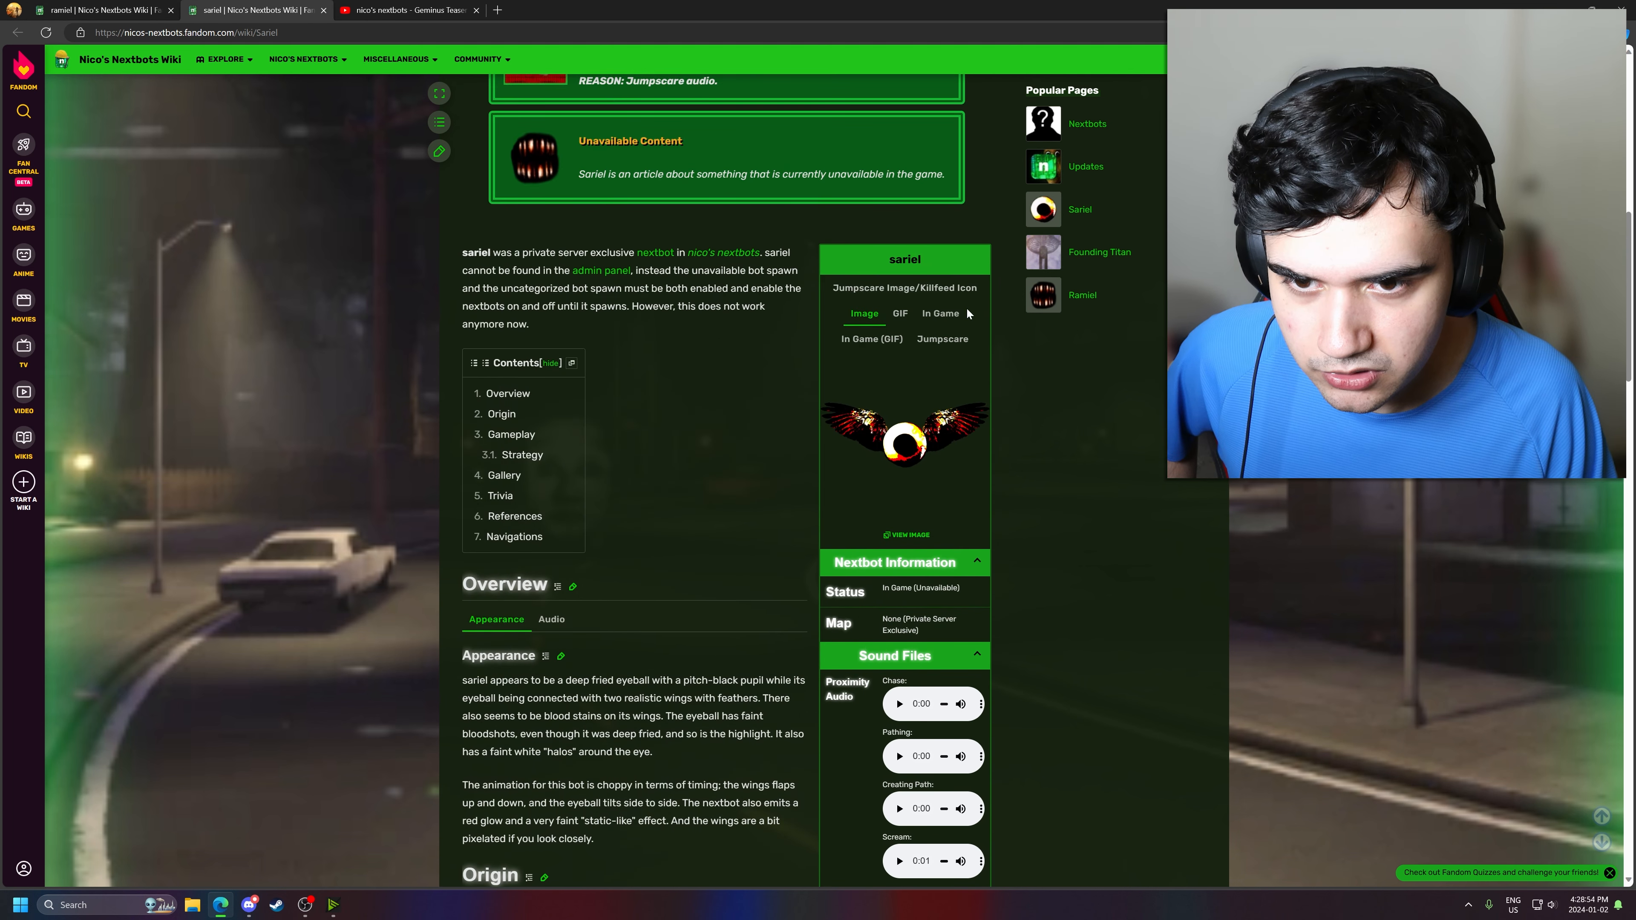
{"action": "scroll", "scroll_direction": "down", "scroll_amount": 3}
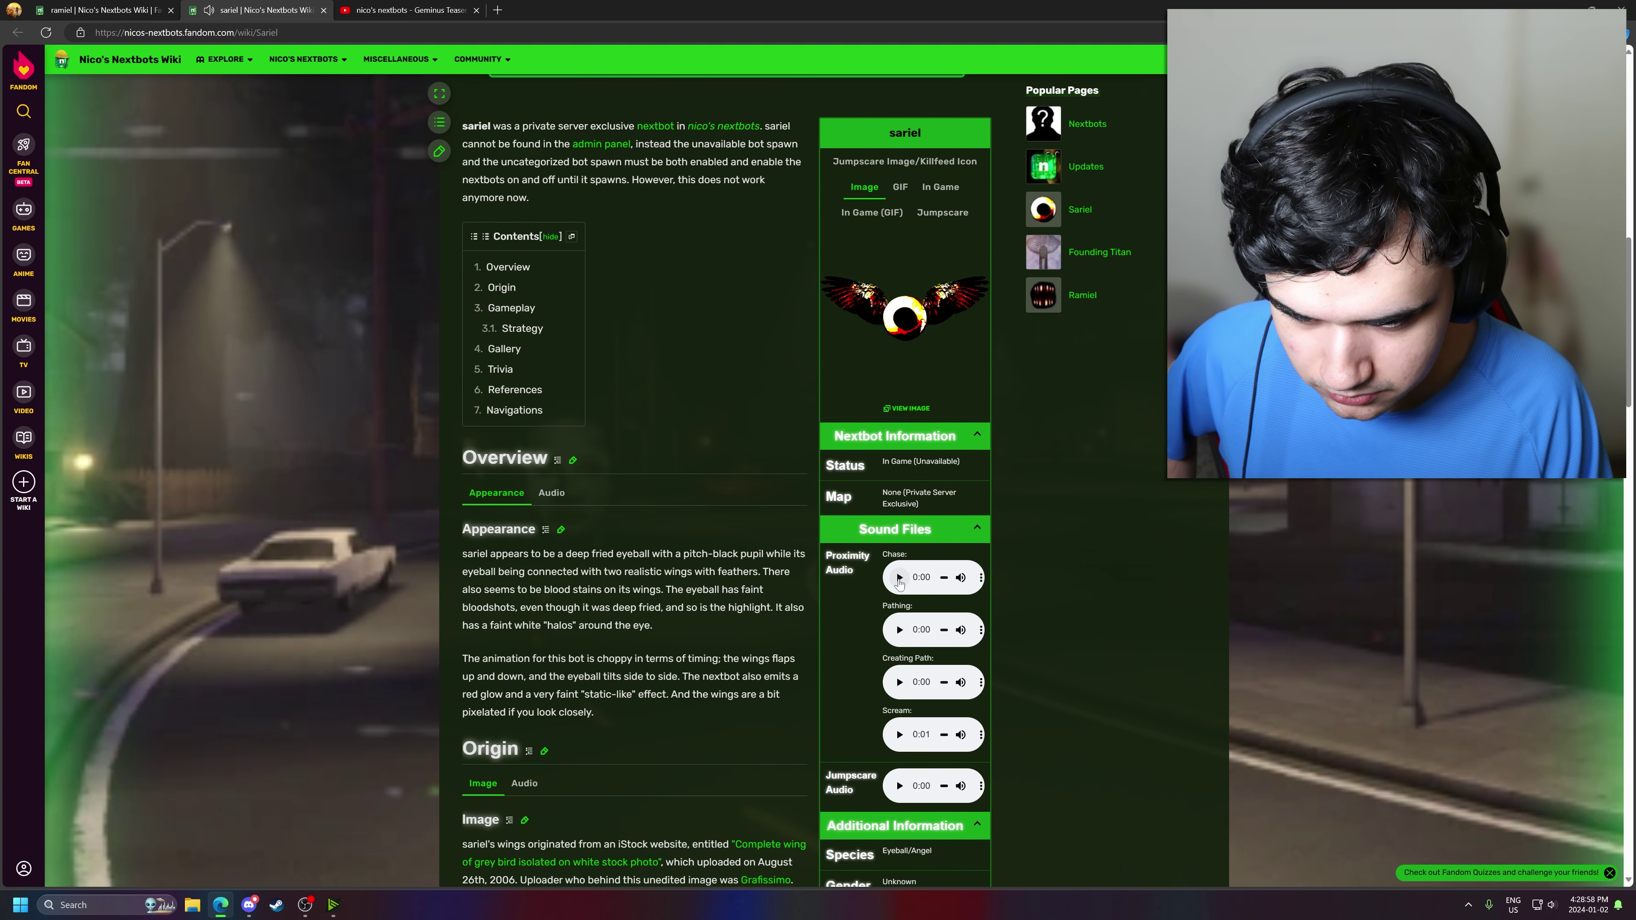
- Play and stop Sariel's Chase sound, then move down toward Origin and Gameplay
{"action": "left_click", "coordinate": [899, 577]}
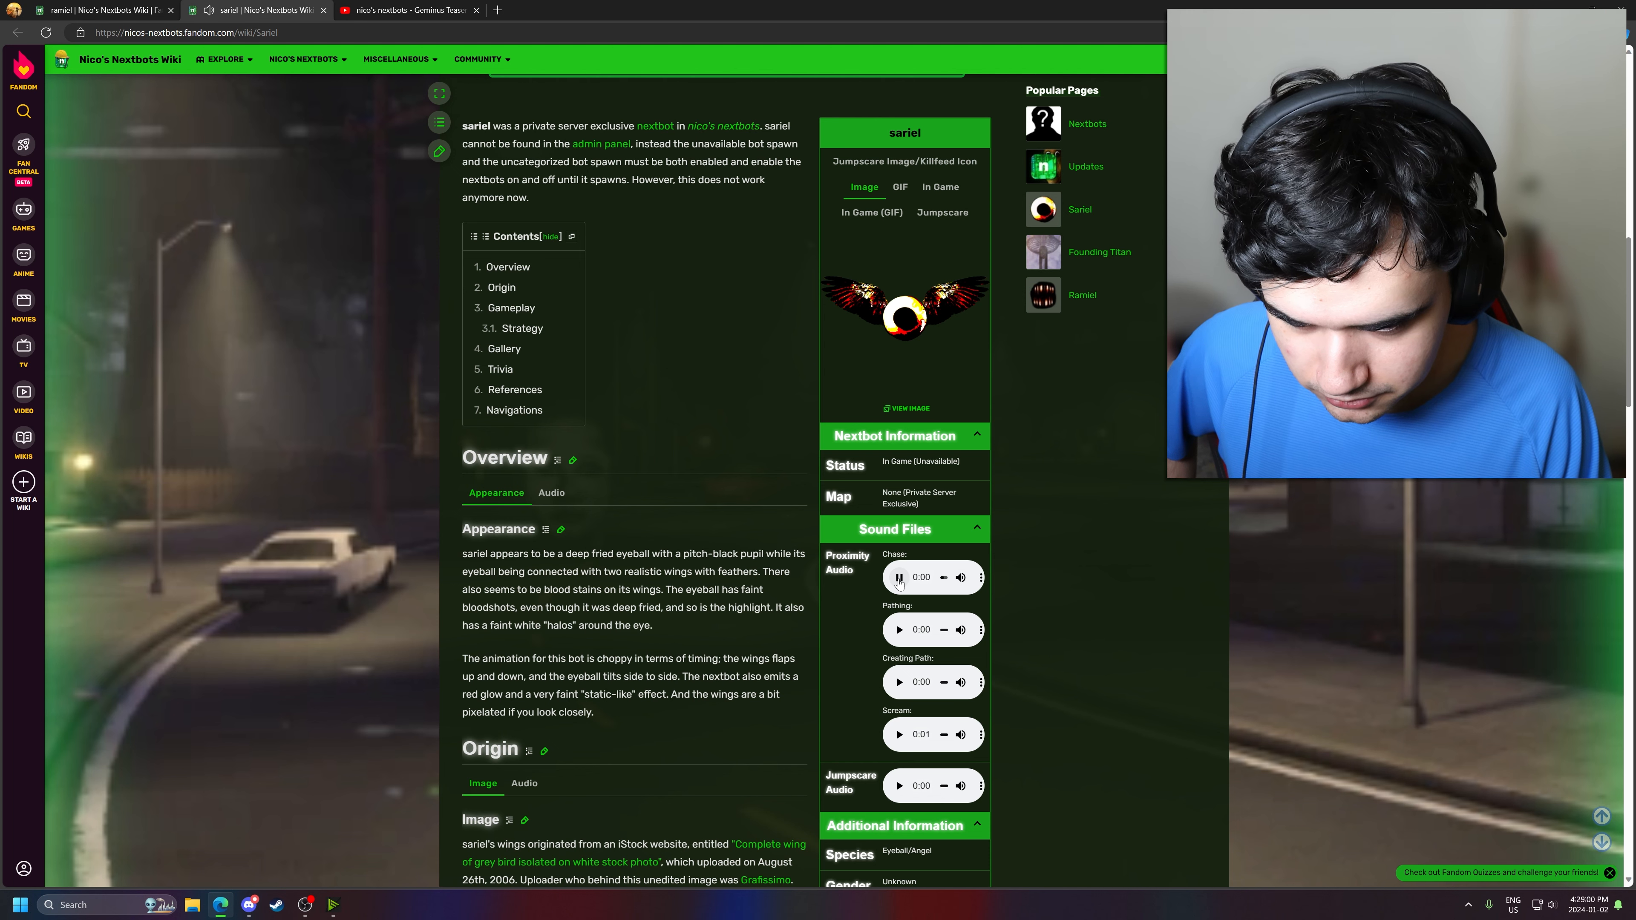
{"action": "left_click", "coordinate": [898, 577]}
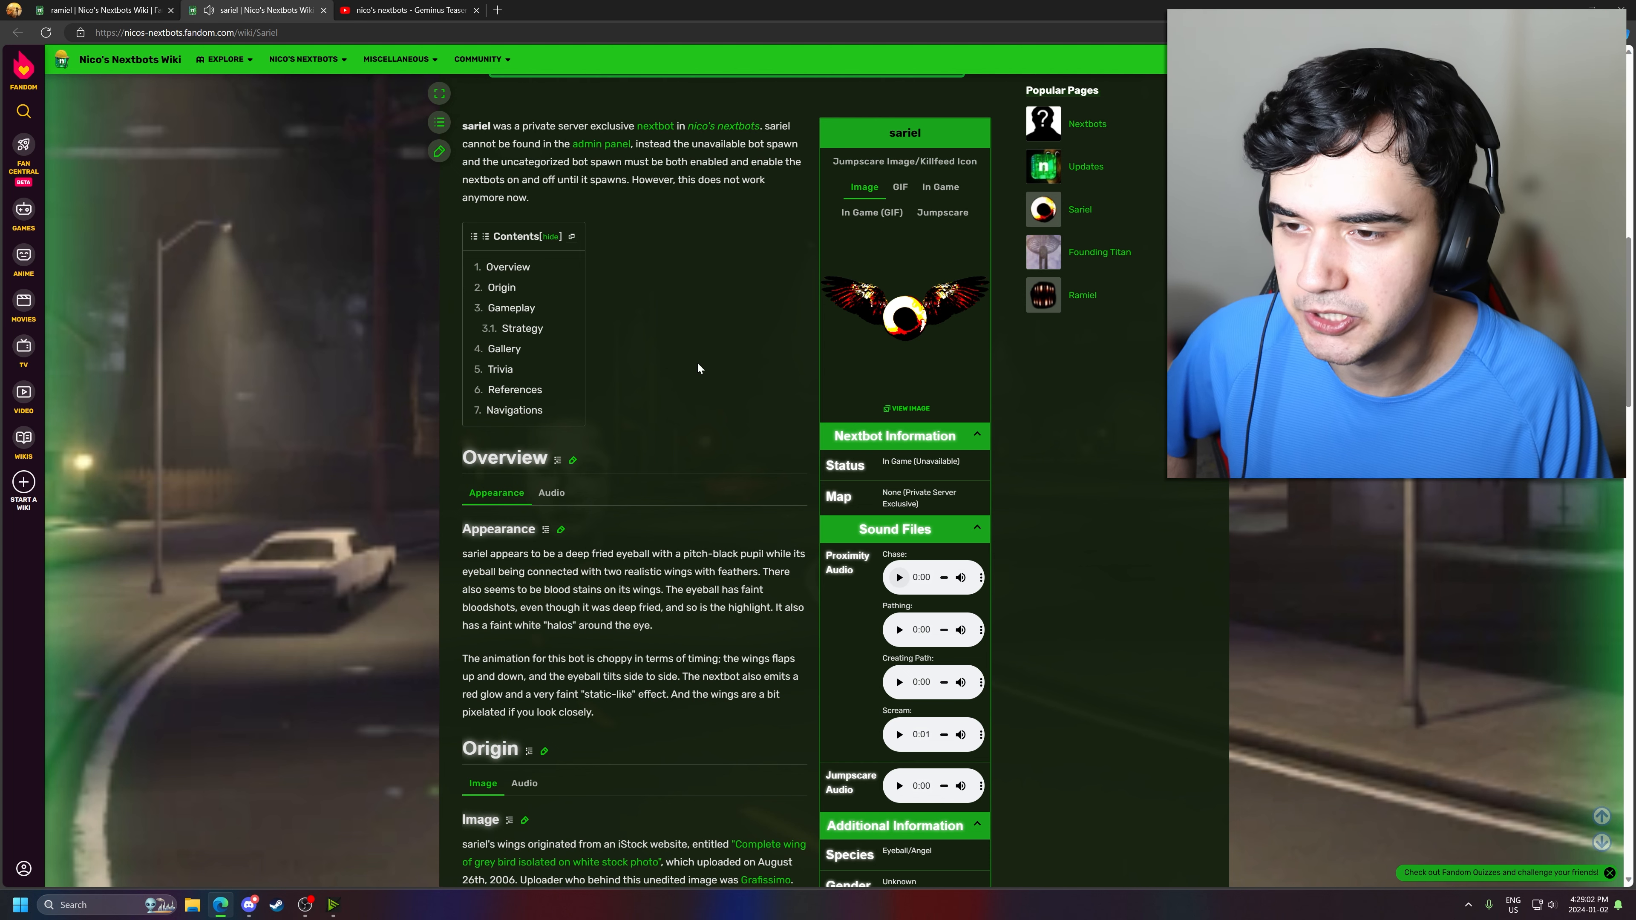
{"action": "scroll", "scroll_direction": "down", "scroll_amount": 3}
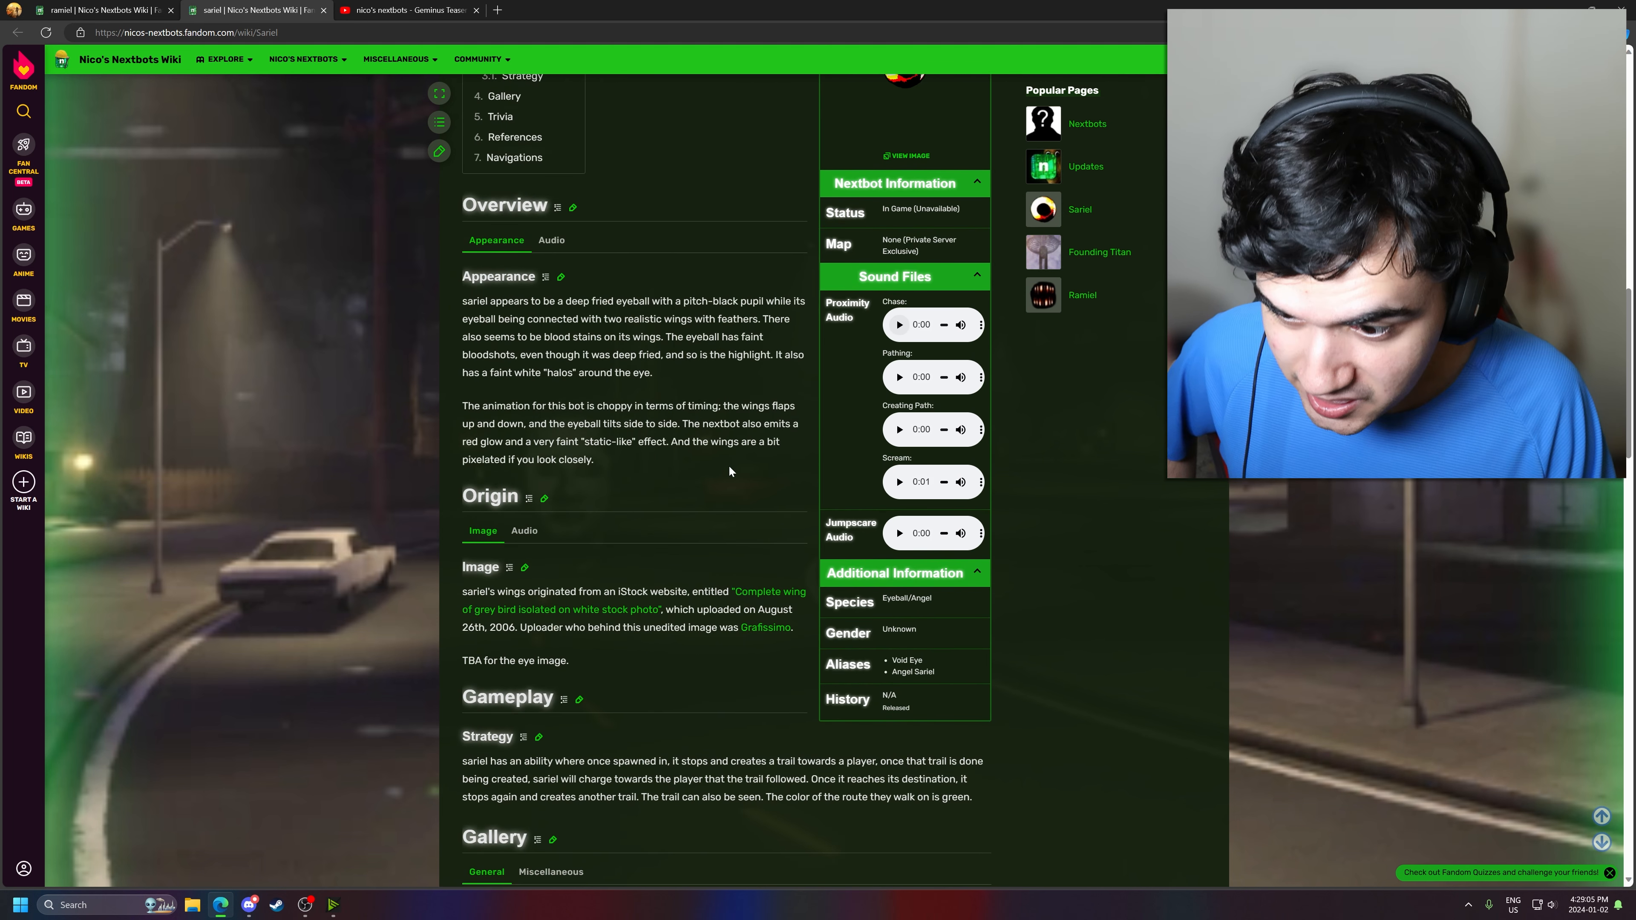
- Scroll the Sariel article down to its Gameplay strategy and Gallery sections
{"action": "scroll", "scroll_direction": "down", "scroll_amount": 3}
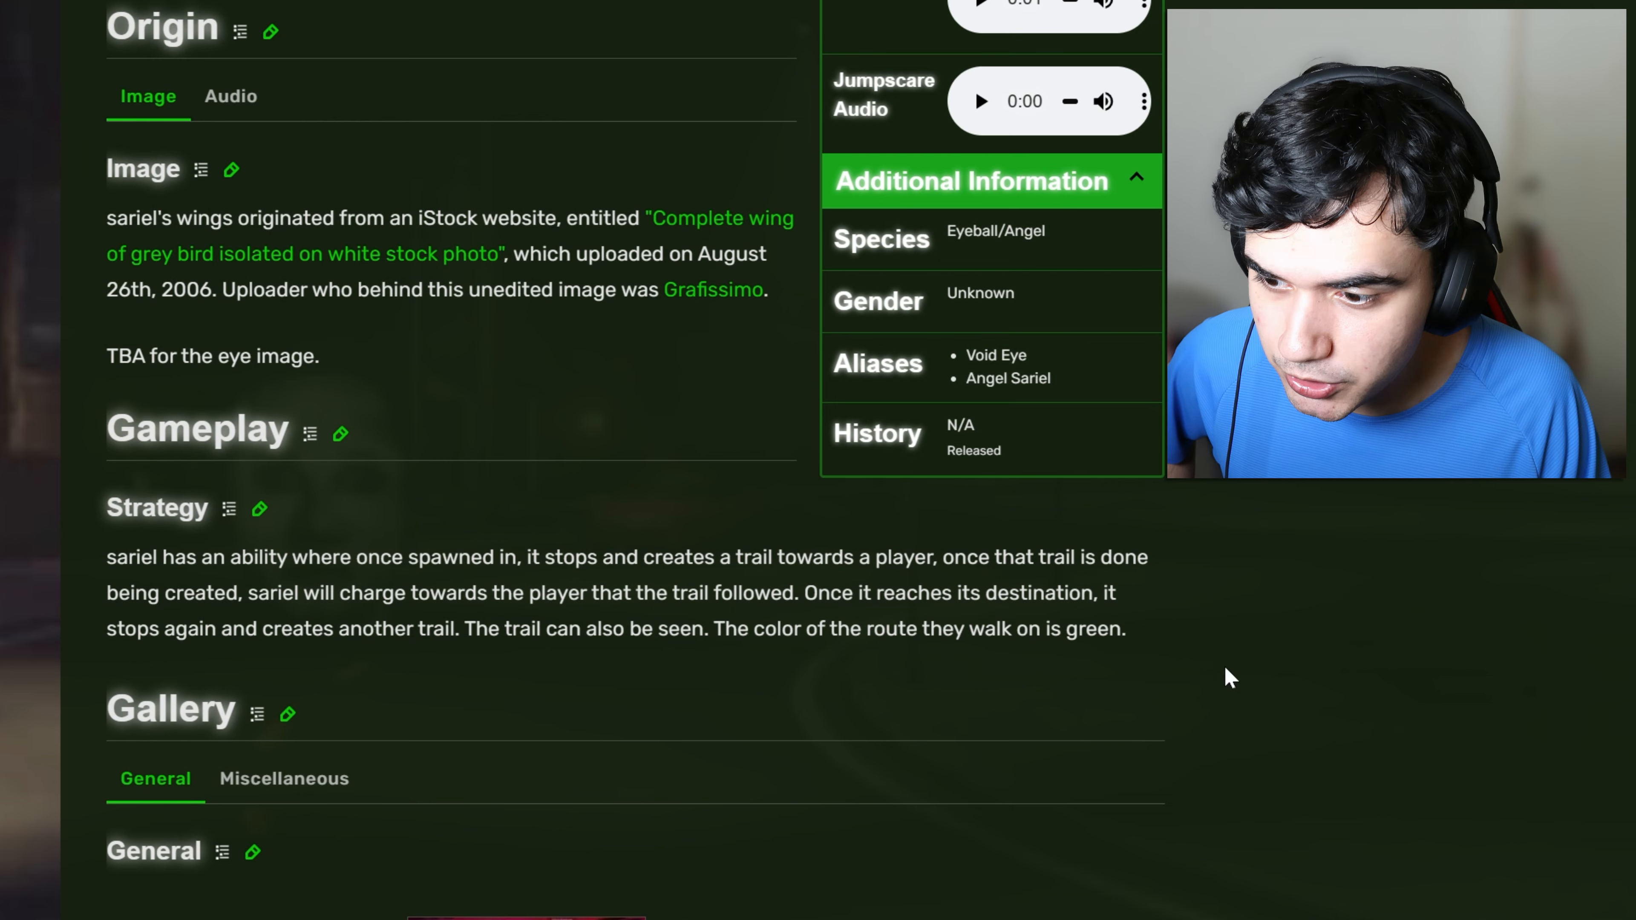
{"action": "mouse_move", "coordinate": [1213, 689]}
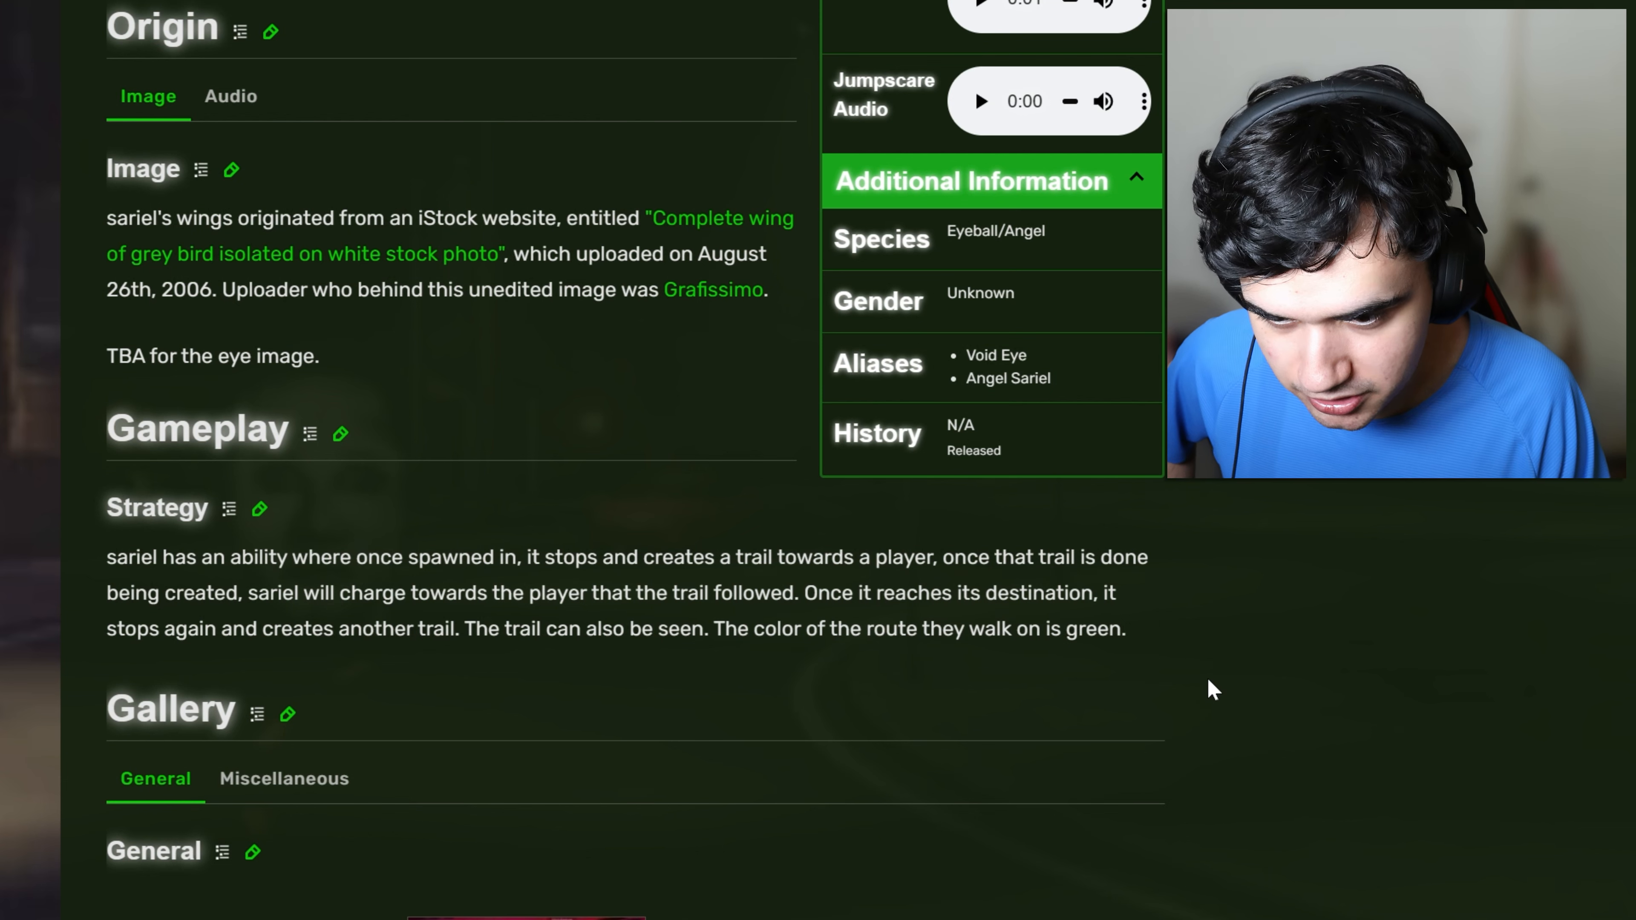
{"action": "mouse_move", "coordinate": [1166, 698]}
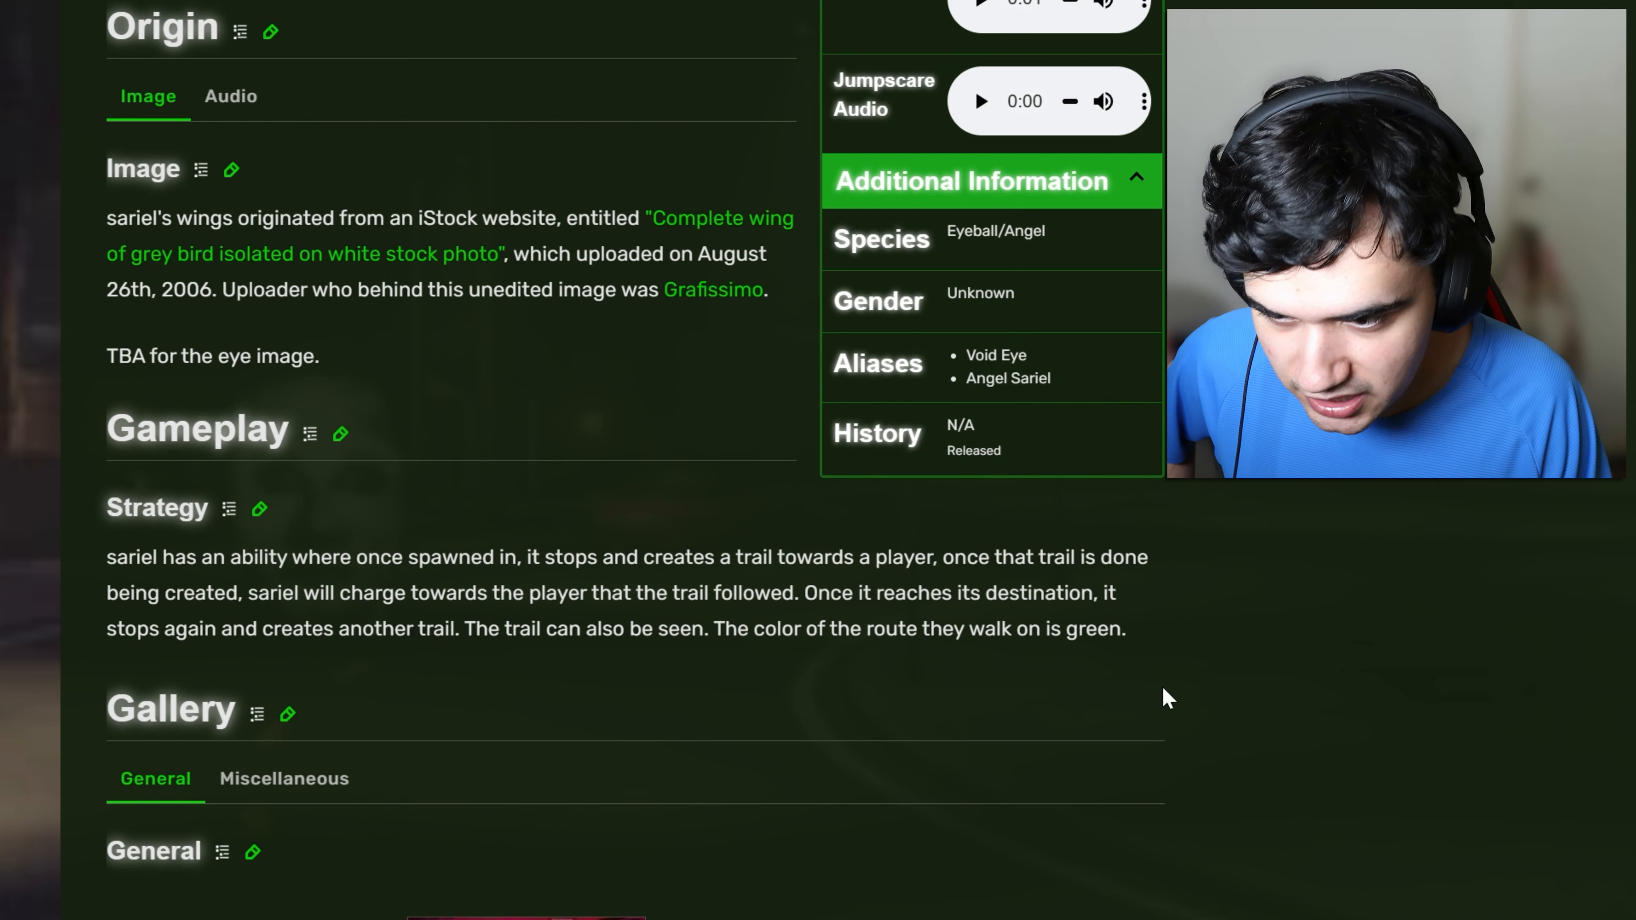
{"action": "mouse_move", "coordinate": [1162, 717]}
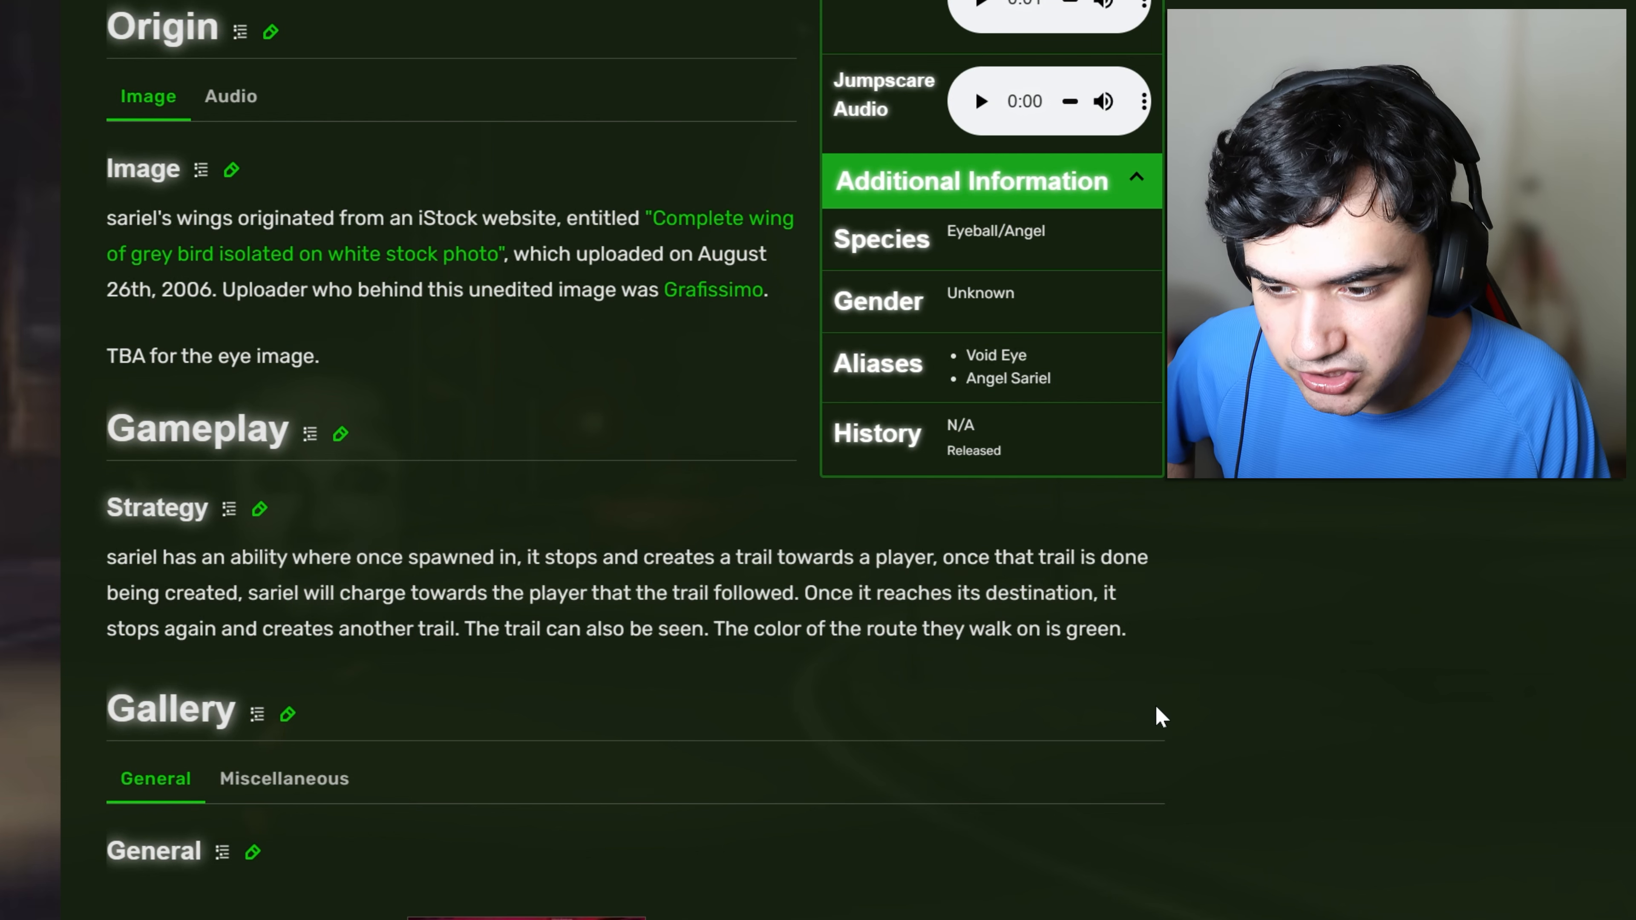
{"action": "mouse_move", "coordinate": [1097, 687]}
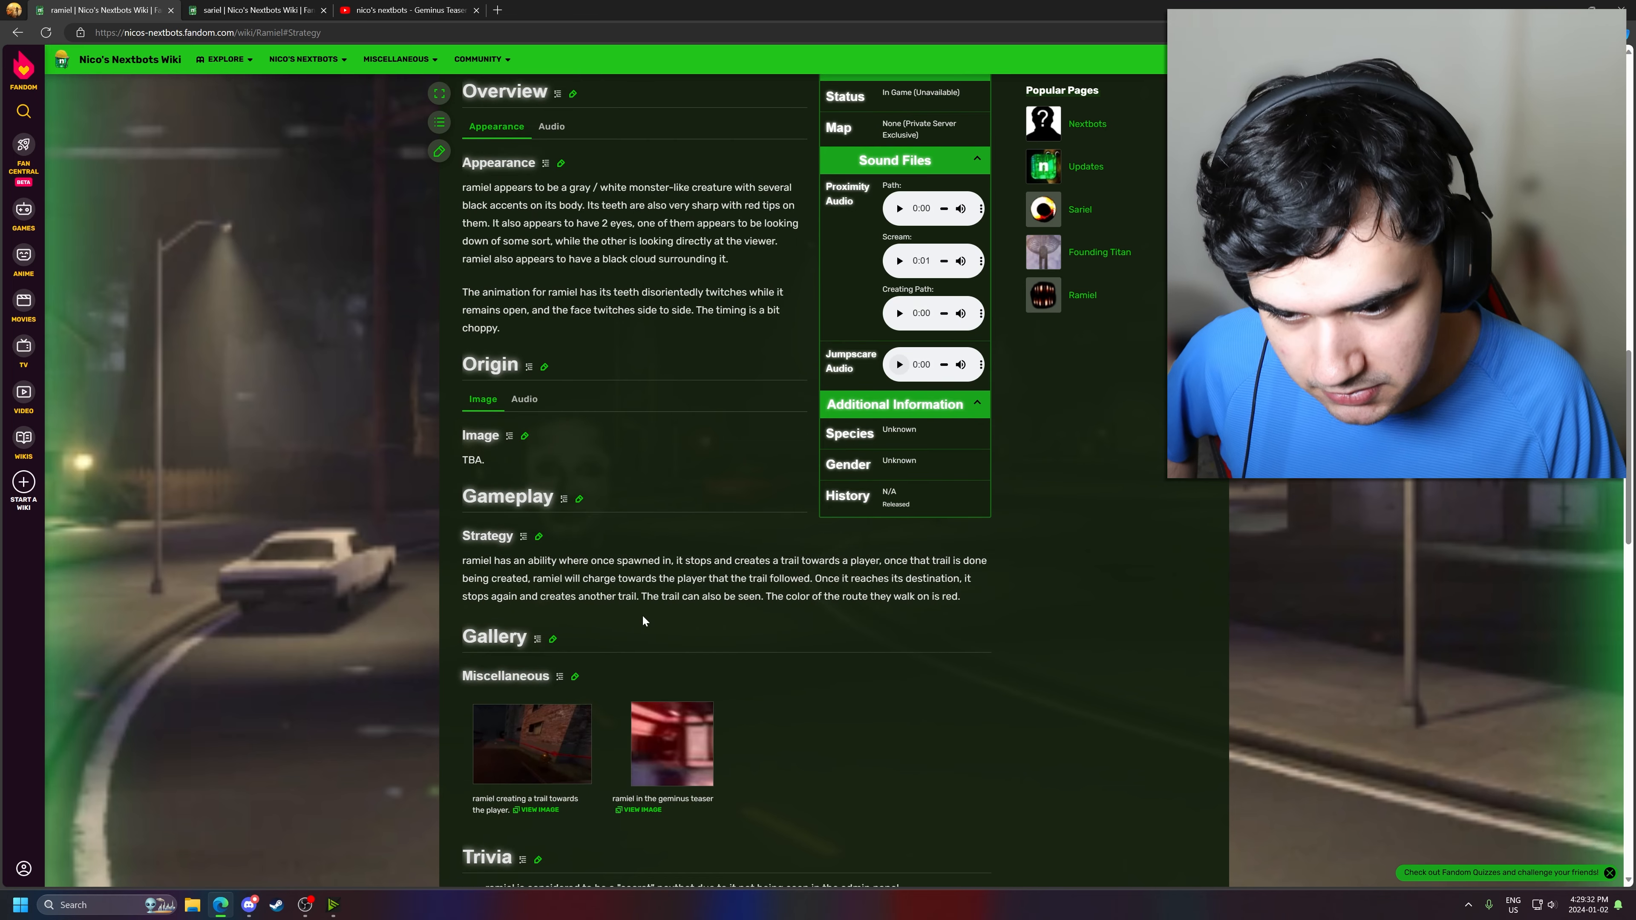
{"action": "mouse_move", "coordinate": [732, 641]}
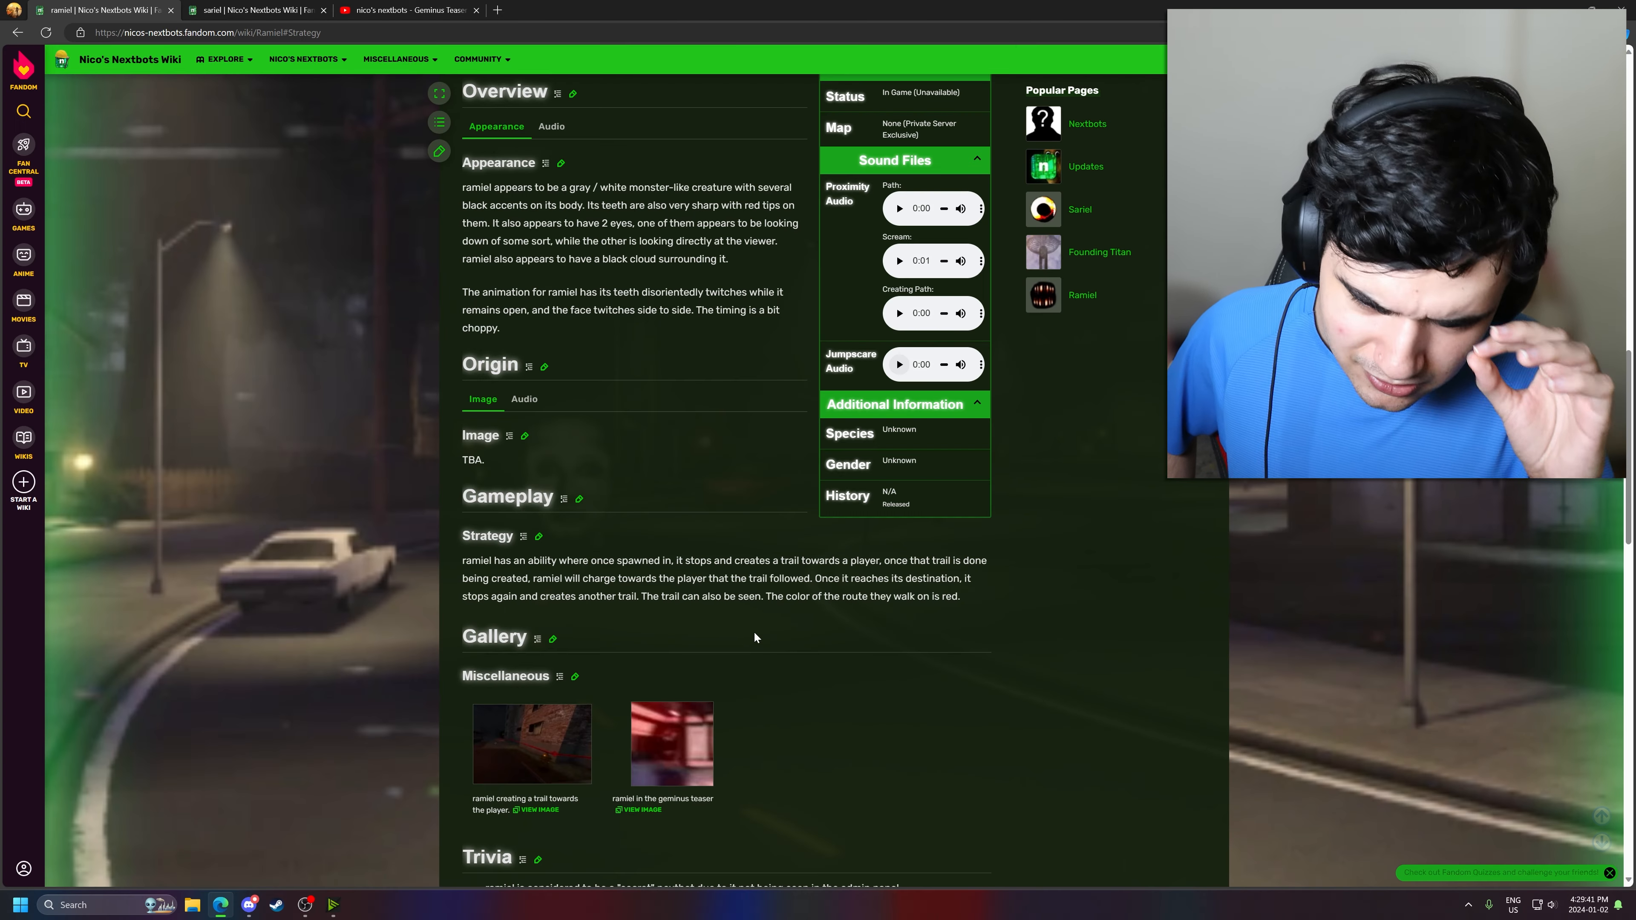
- Scroll through Ramiel's Gallery and Trivia, then back up toward the top
{"action": "scroll", "scroll_direction": "down", "scroll_amount": 3}
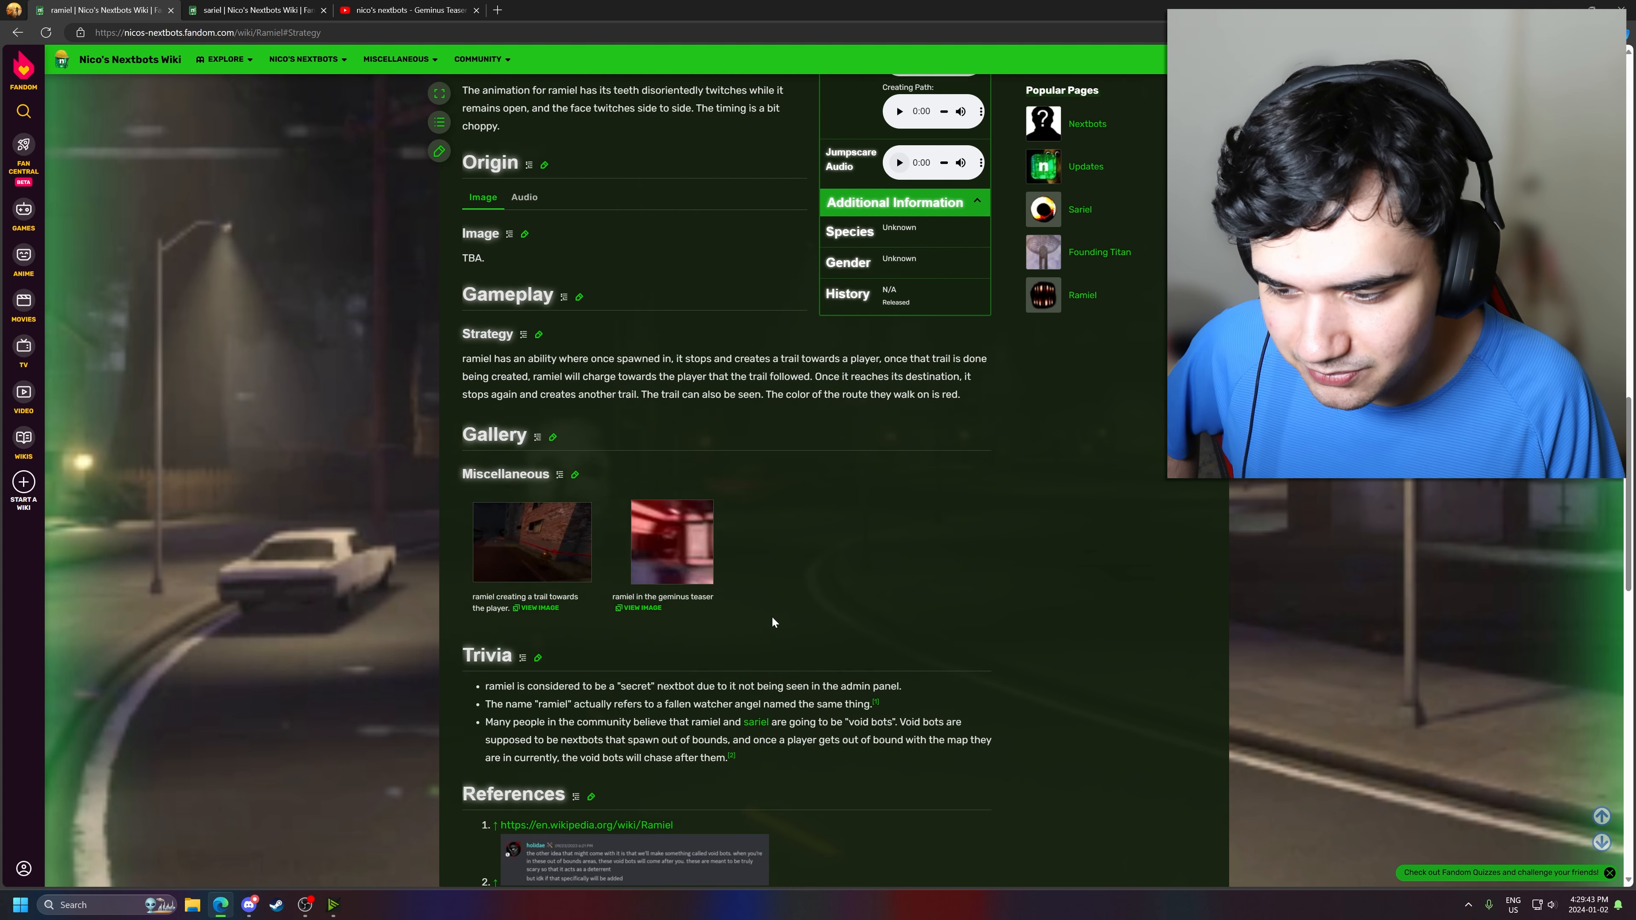
{"action": "scroll", "scroll_direction": "down", "scroll_amount": 3}
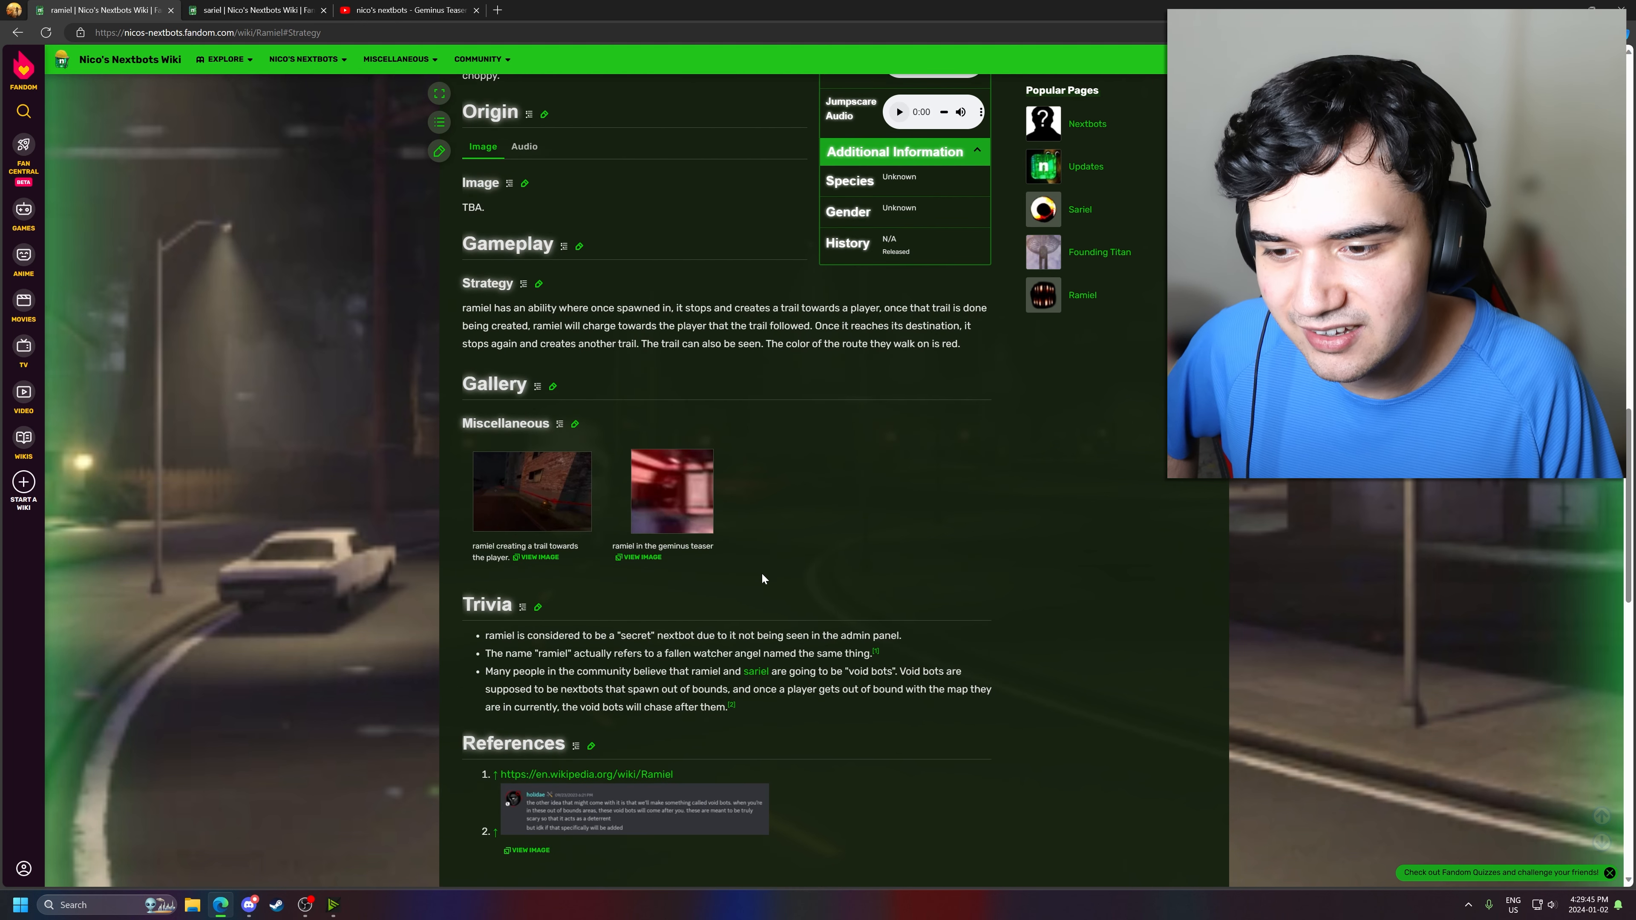
{"action": "mouse_move", "coordinate": [763, 541]}
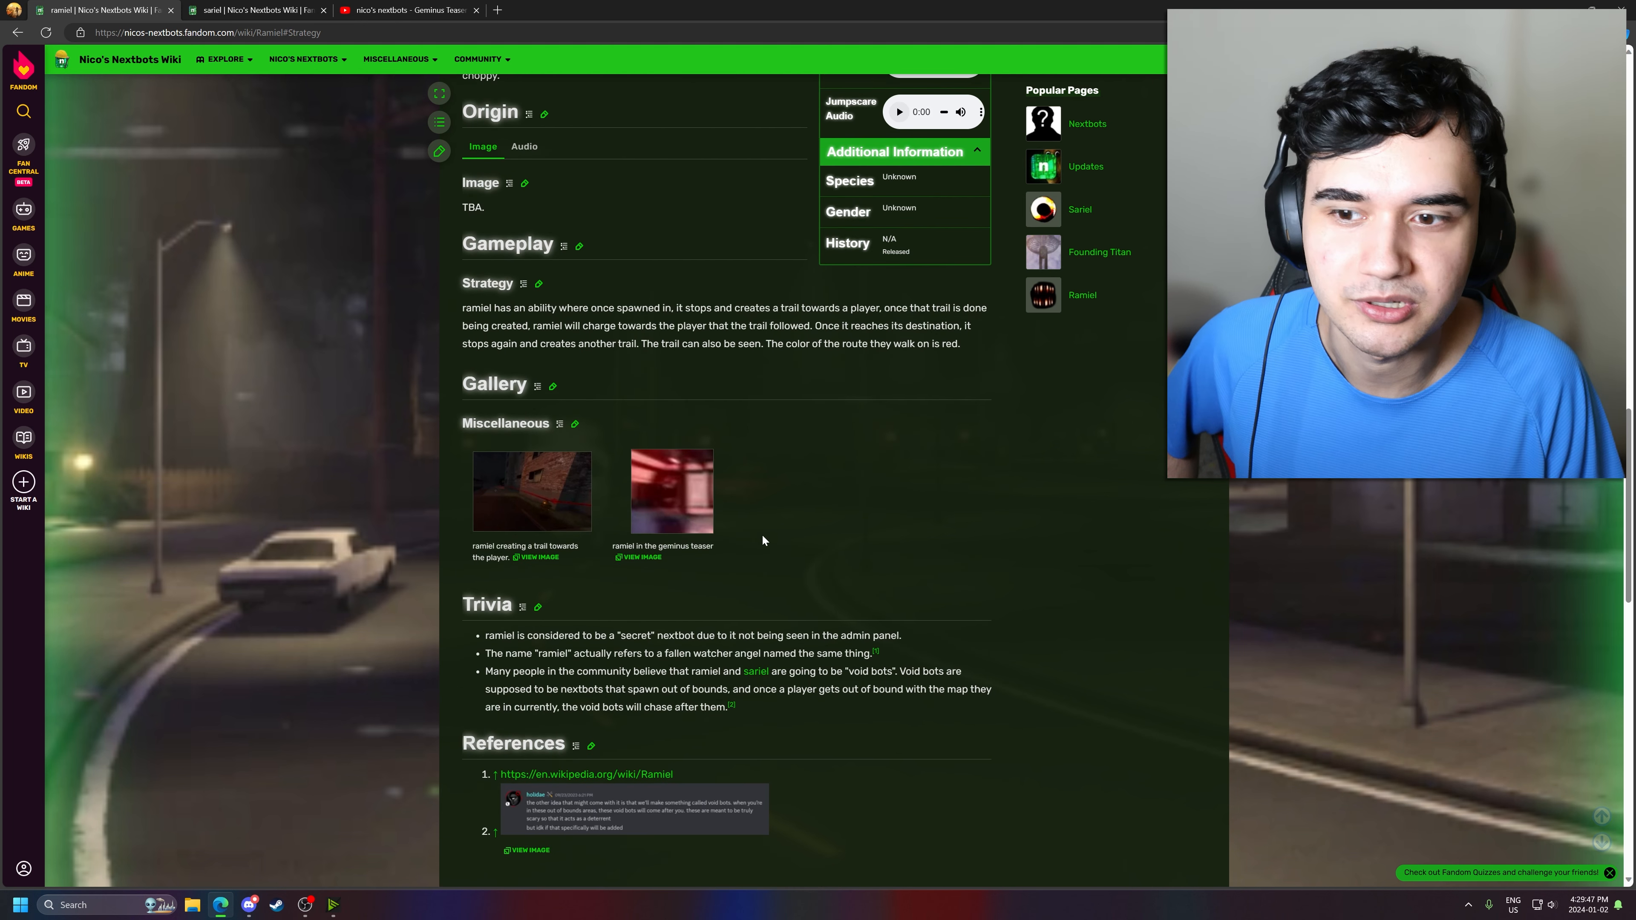
{"action": "scroll", "scroll_direction": "up", "scroll_amount": 3}
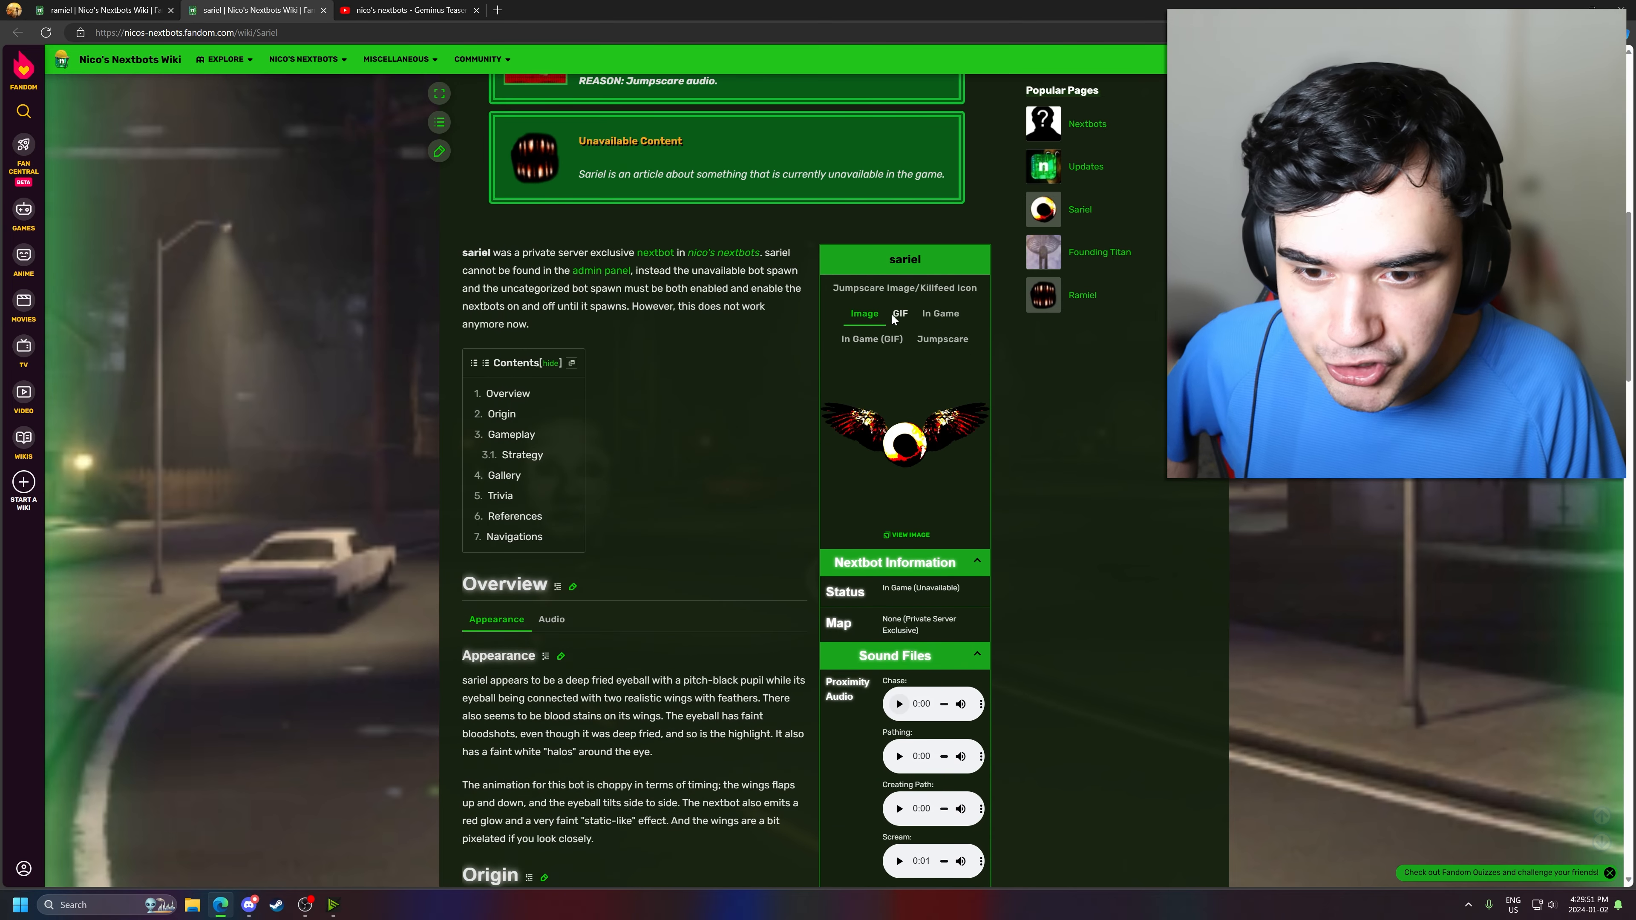
- View Sariel's In Game GIF full size, then show Ramiel's plain jumpscare image
{"action": "left_click", "coordinate": [870, 339]}
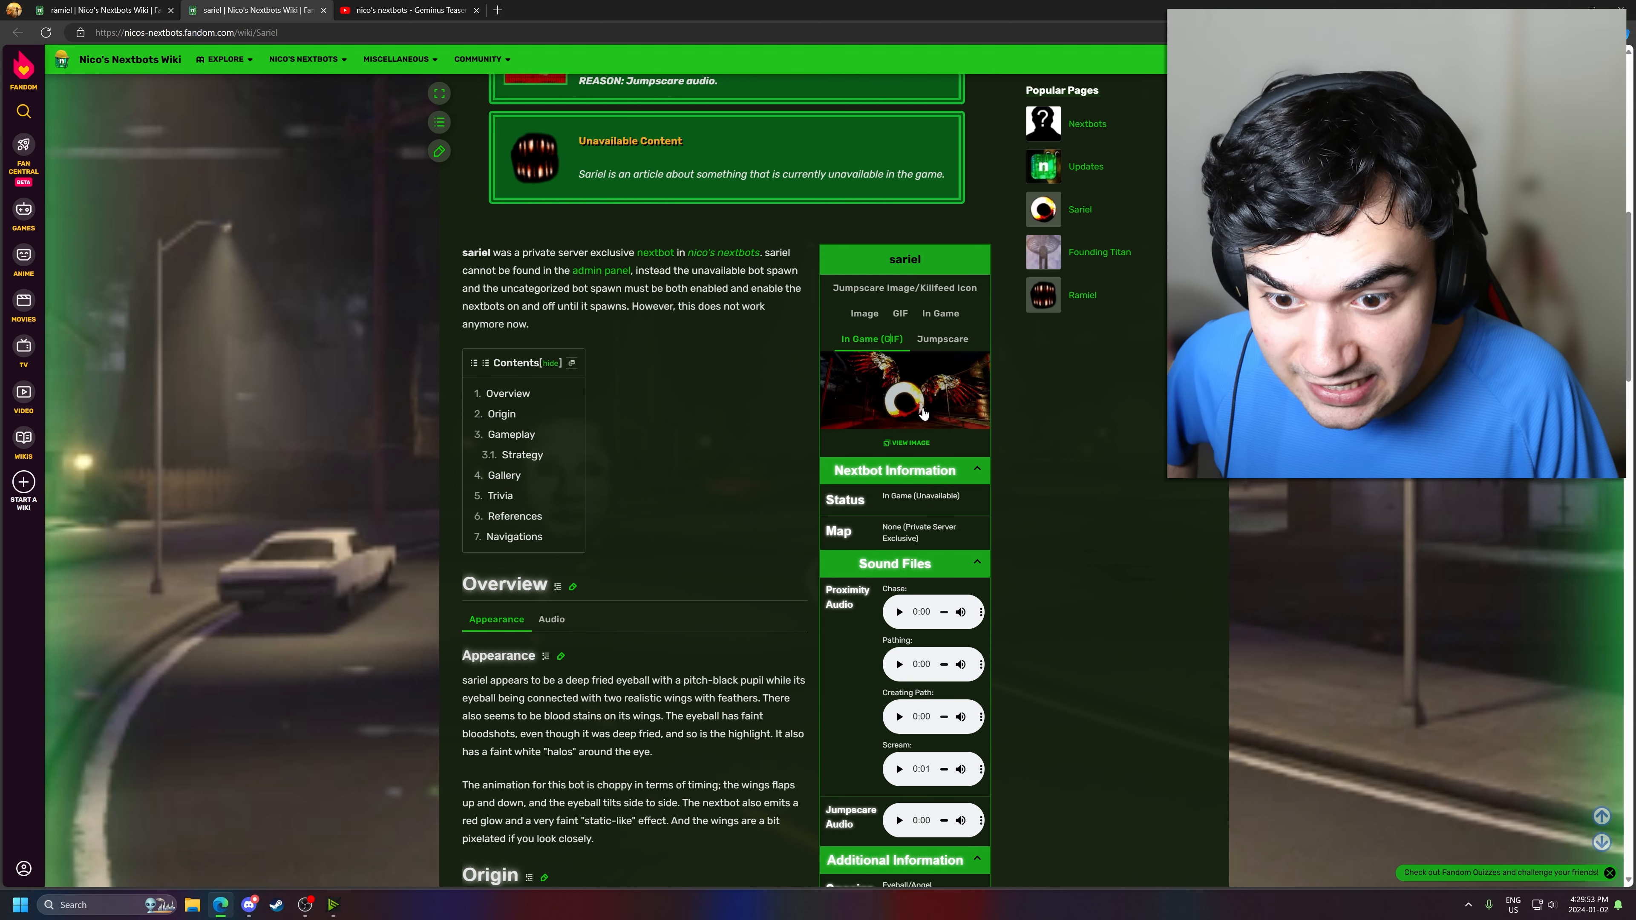
{"action": "left_click", "coordinate": [905, 395]}
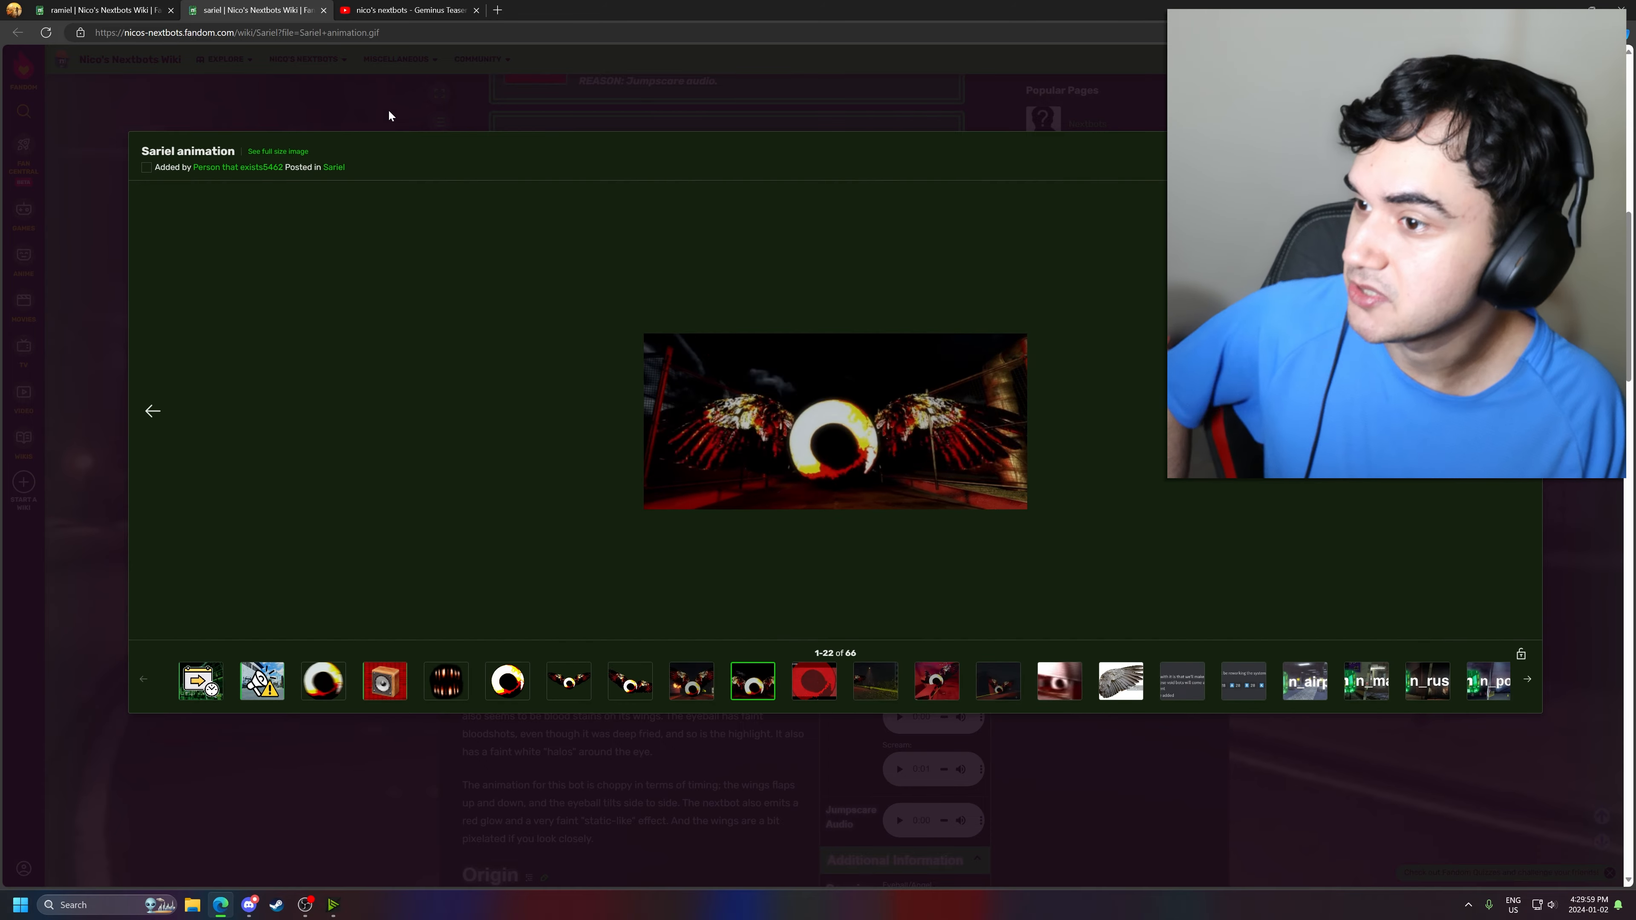
{"action": "left_click", "coordinate": [99, 10]}
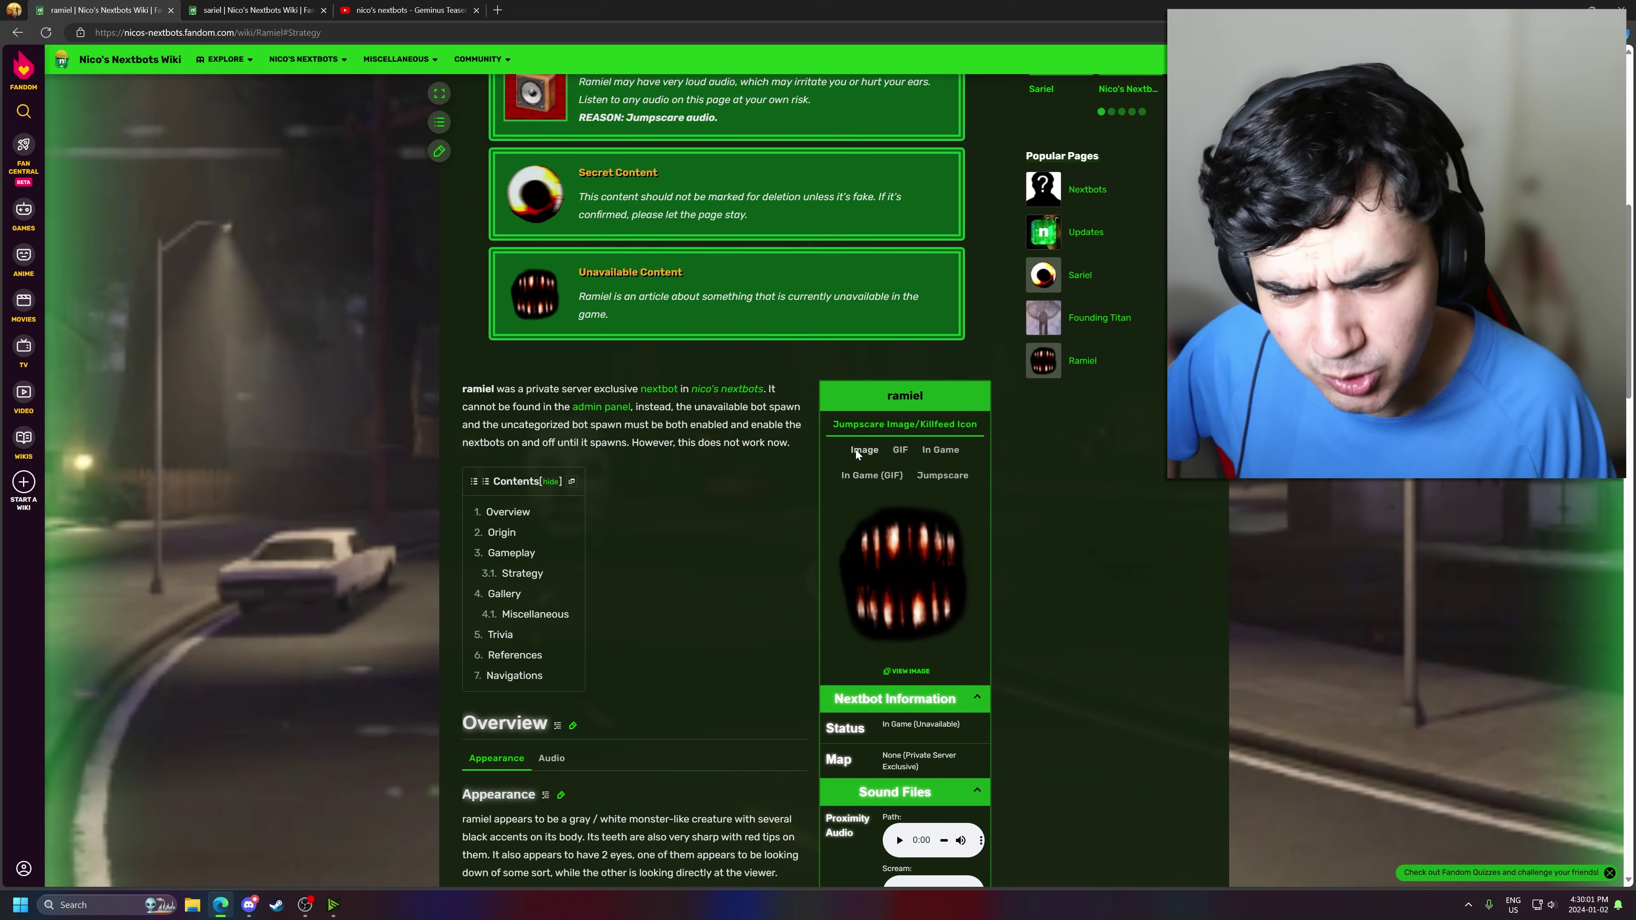
{"action": "left_click", "coordinate": [871, 474]}
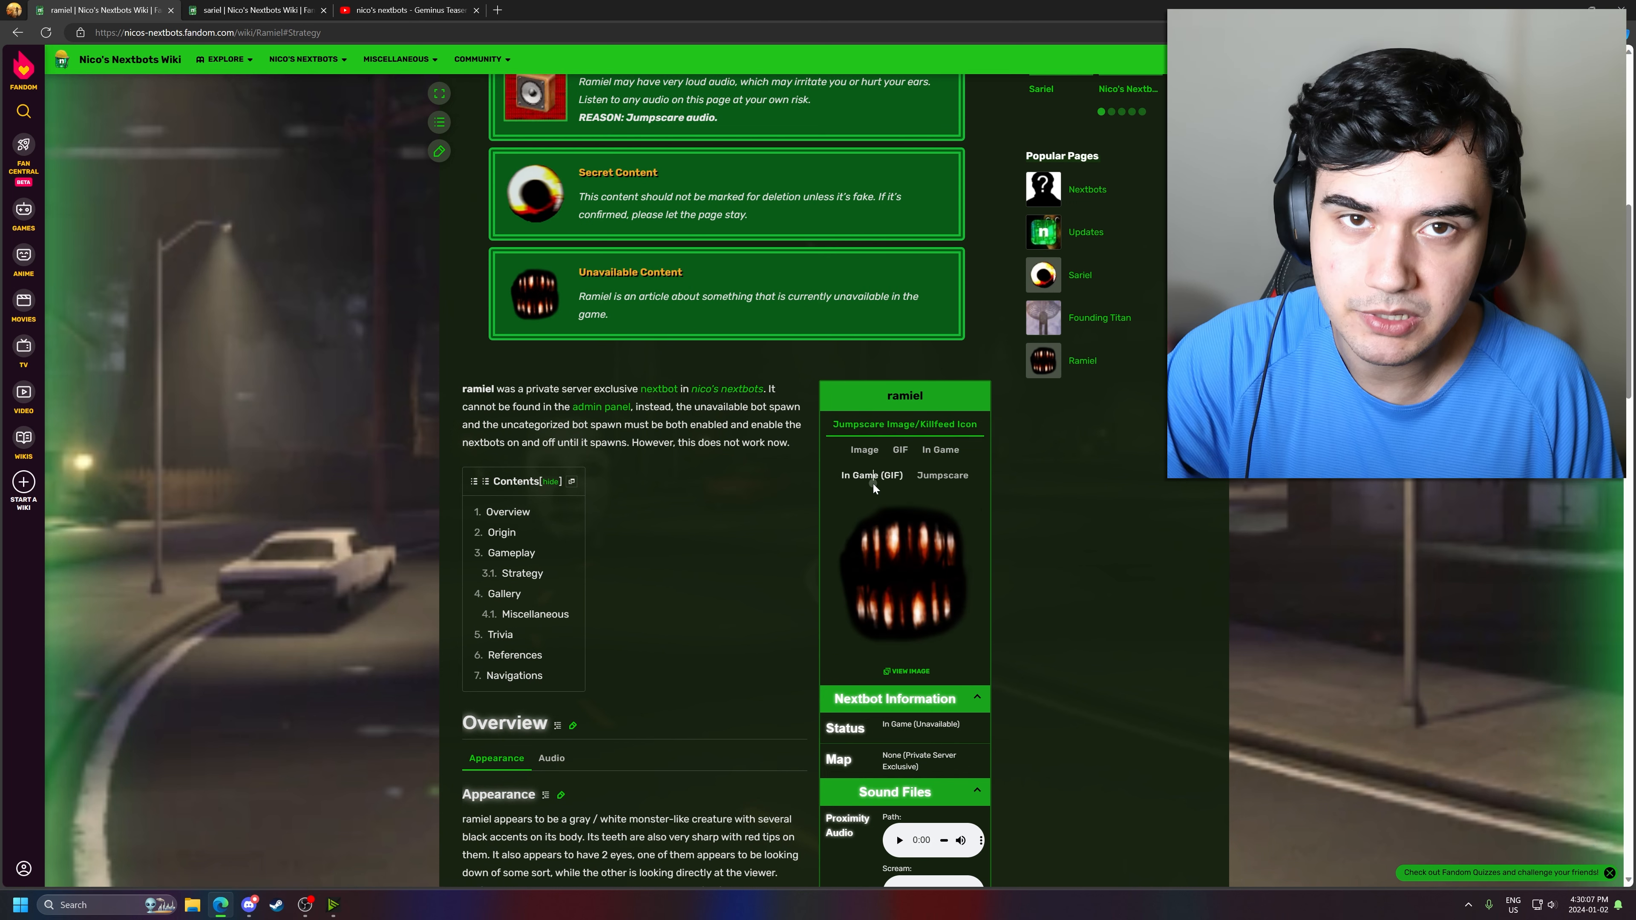
- Show Ramiel's in-game animated image, then return to the Geminus Teaser on YouTube
{"action": "left_click", "coordinate": [871, 475]}
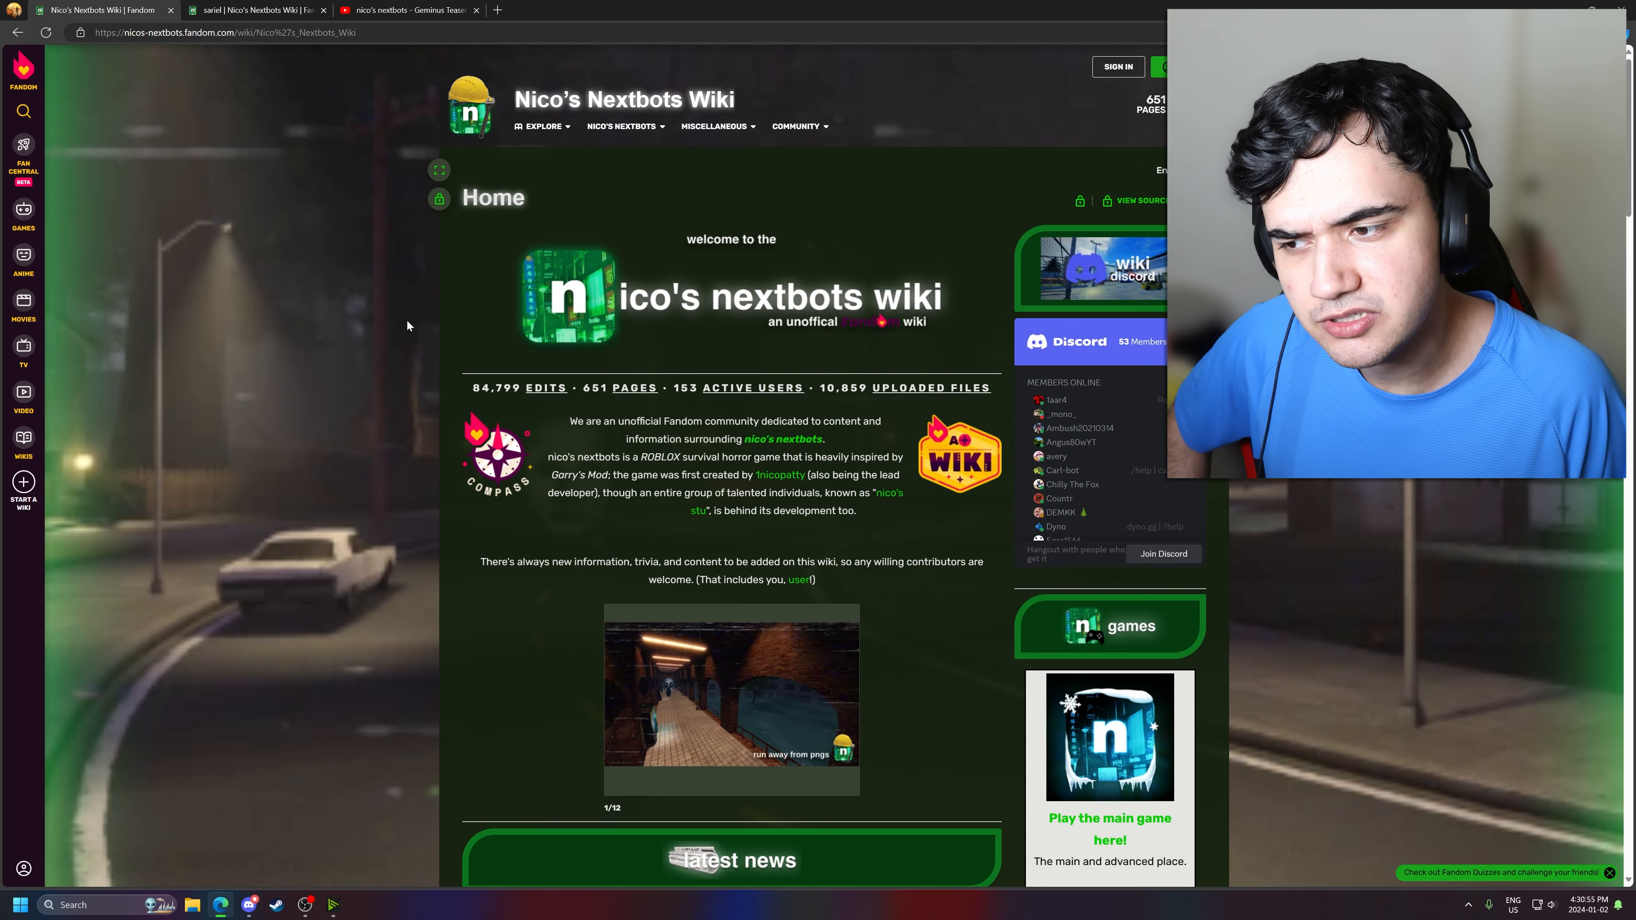
{"action": "mouse_move", "coordinate": [381, 278]}
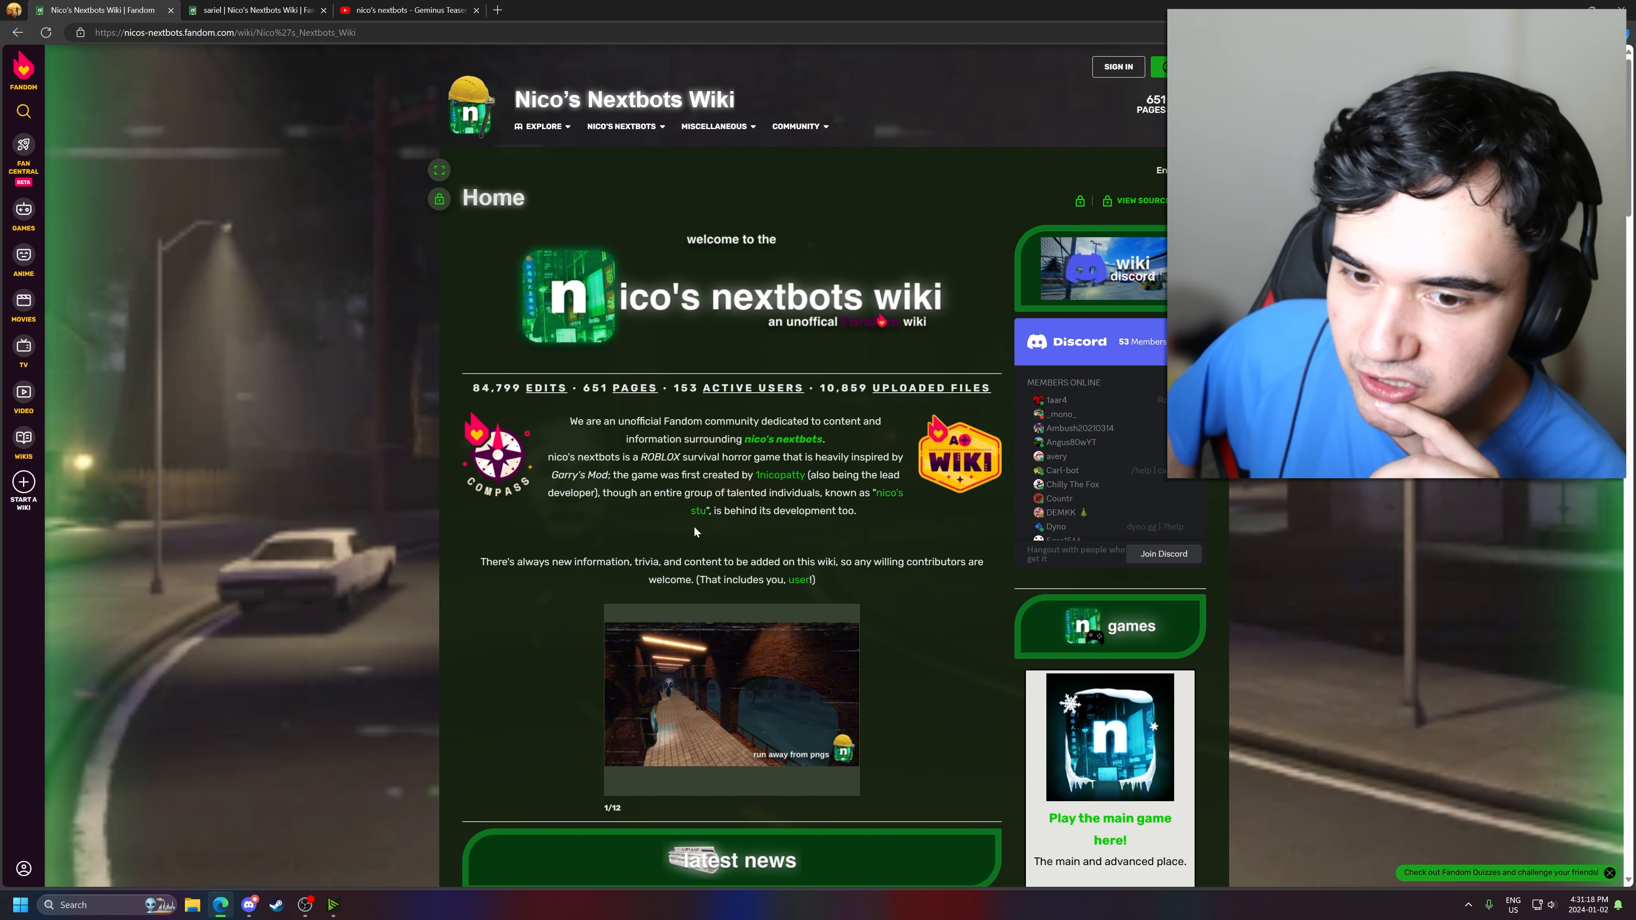
{"action": "left_click", "coordinate": [407, 9]}
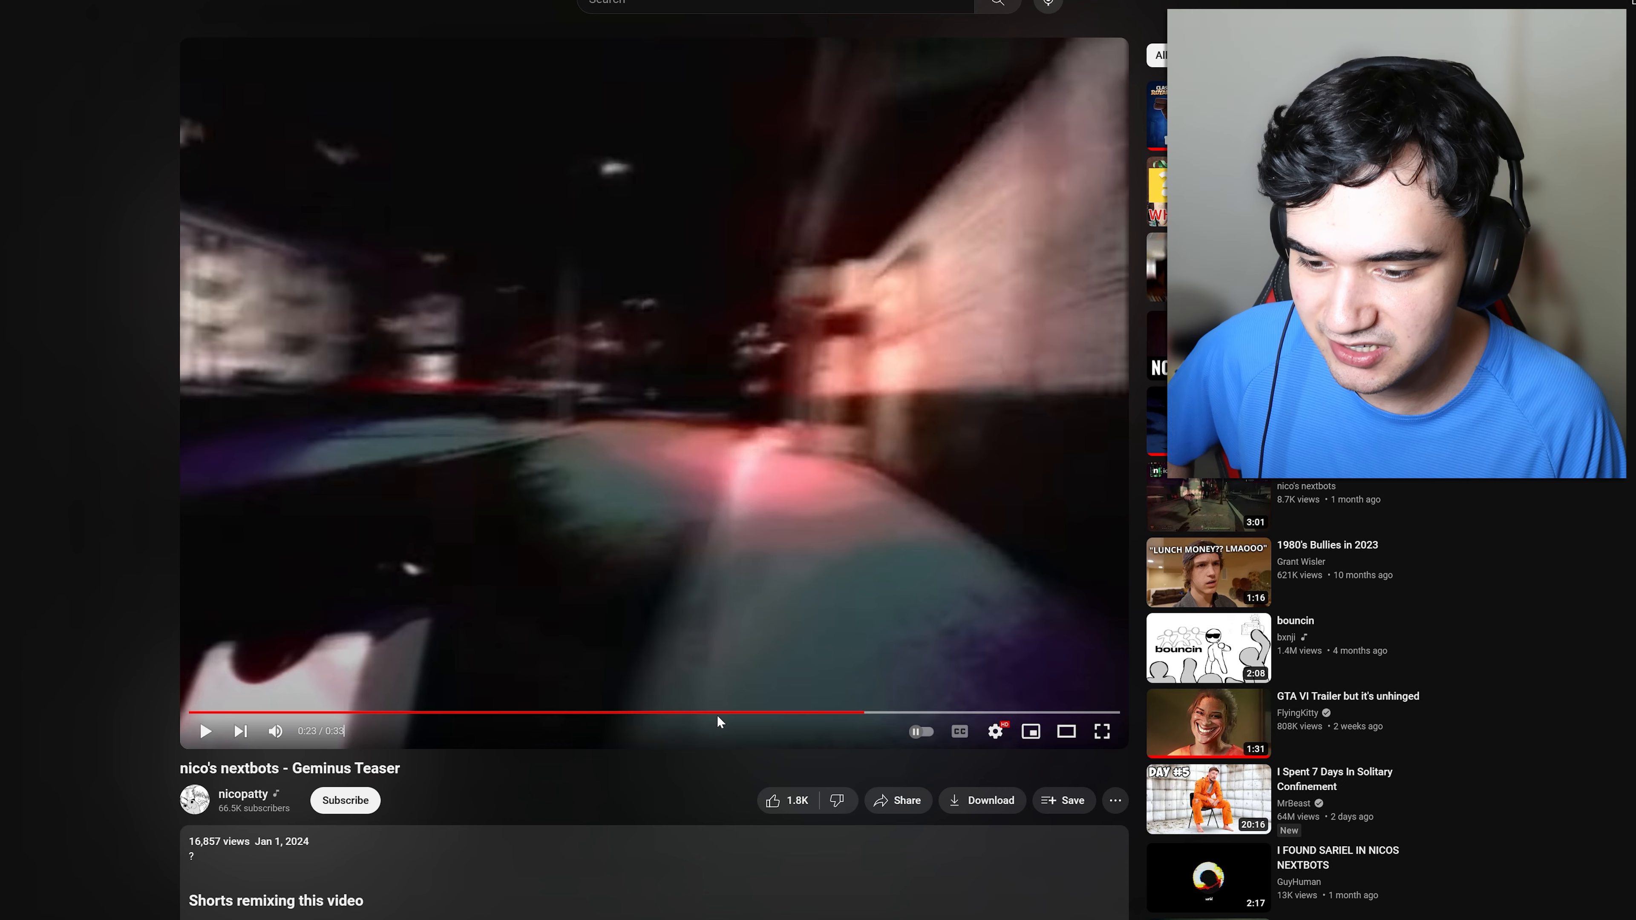